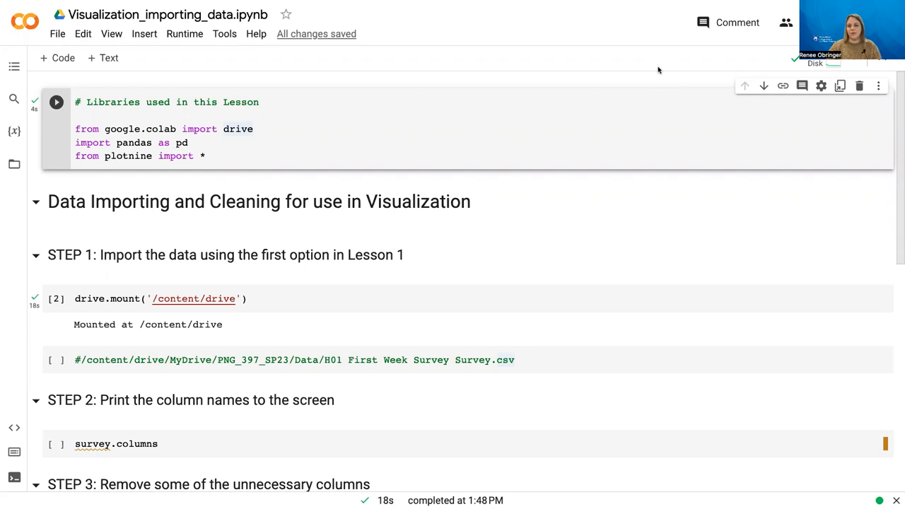
{"action": "mouse_move", "coordinate": [738, 136]}
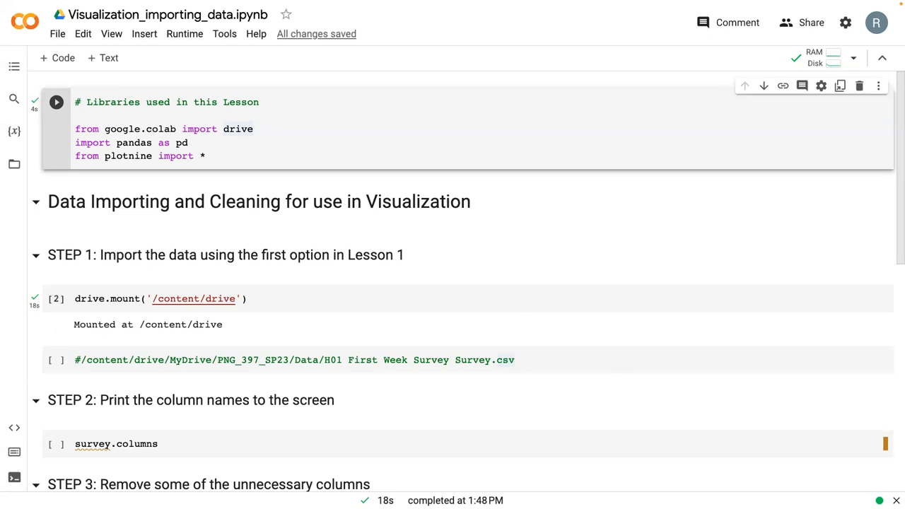
{"action": "mouse_move", "coordinate": [31, 249]}
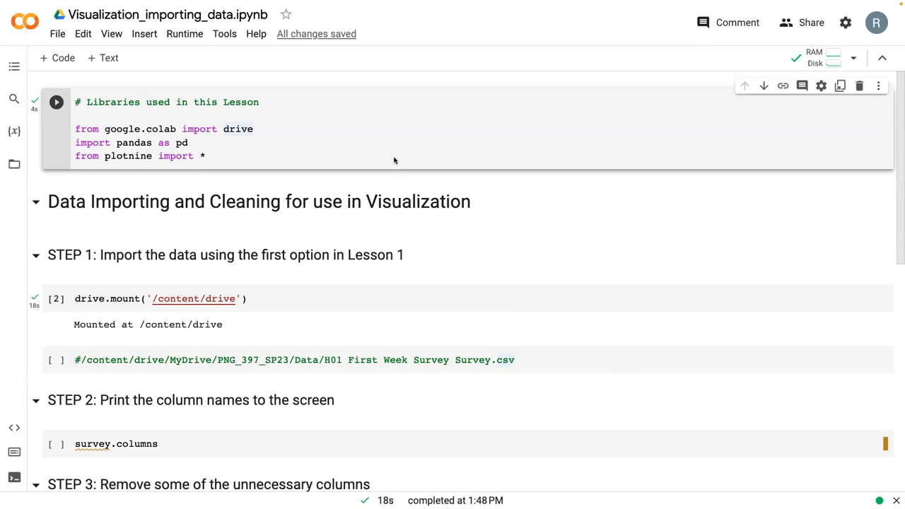
{"action": "mouse_move", "coordinate": [382, 146]}
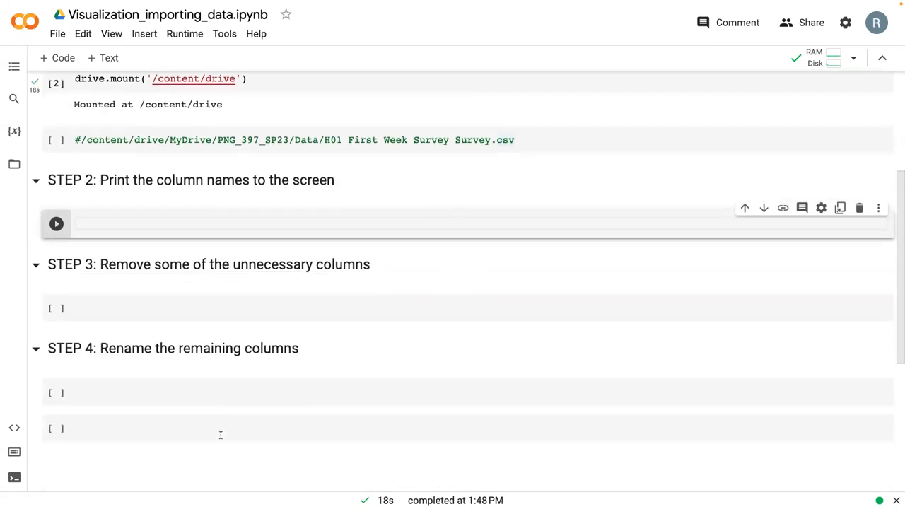
Step: Scroll up toward the STEP 2 cell to clear its survey.columns code
{"action": "scroll", "scroll_direction": "up", "scroll_amount": 3}
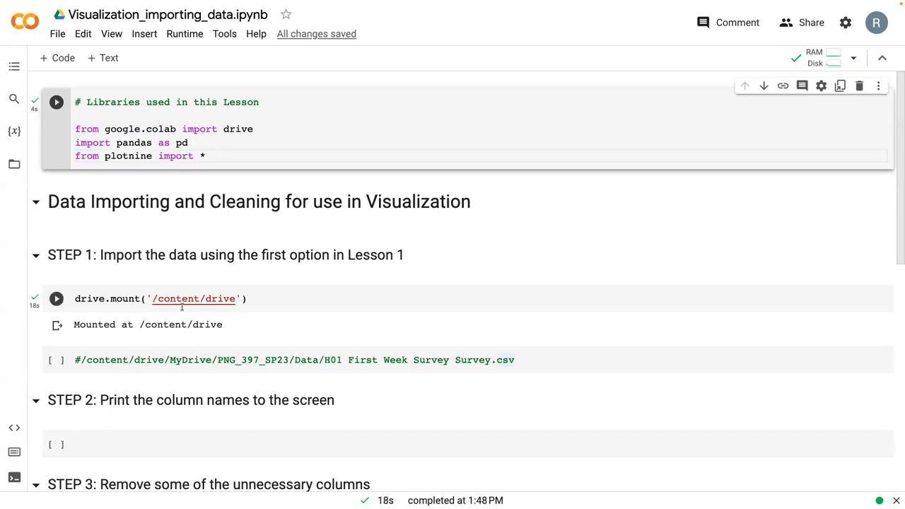
Step: Write survey = pd.read_csv('/content/drive/MyDrive/PNG_397_SP23/Data/H01 First Week Survey Survey.csv') followed by survey
{"action": "scroll", "scroll_direction": "down", "scroll_amount": 3}
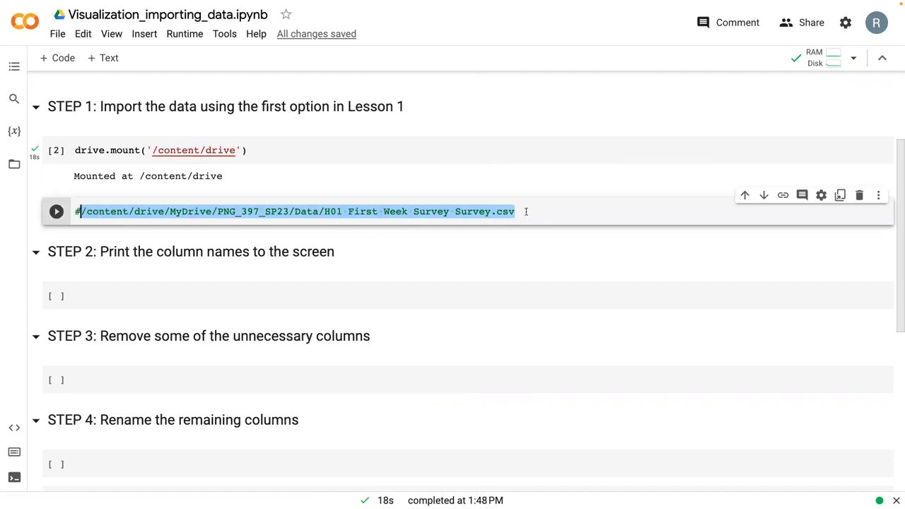
{"action": "key", "text": "Delete"}
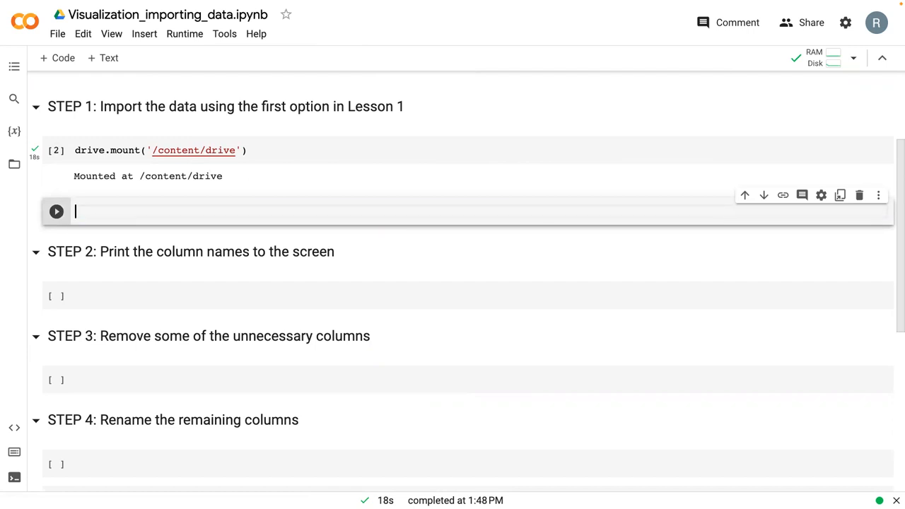
{"action": "type", "text": "survey"}
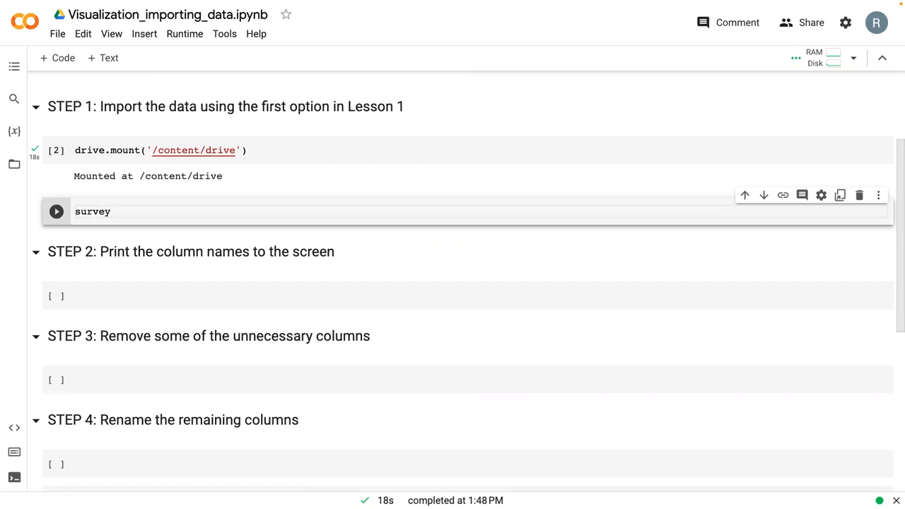
{"action": "type", "text": "= pd.rea"}
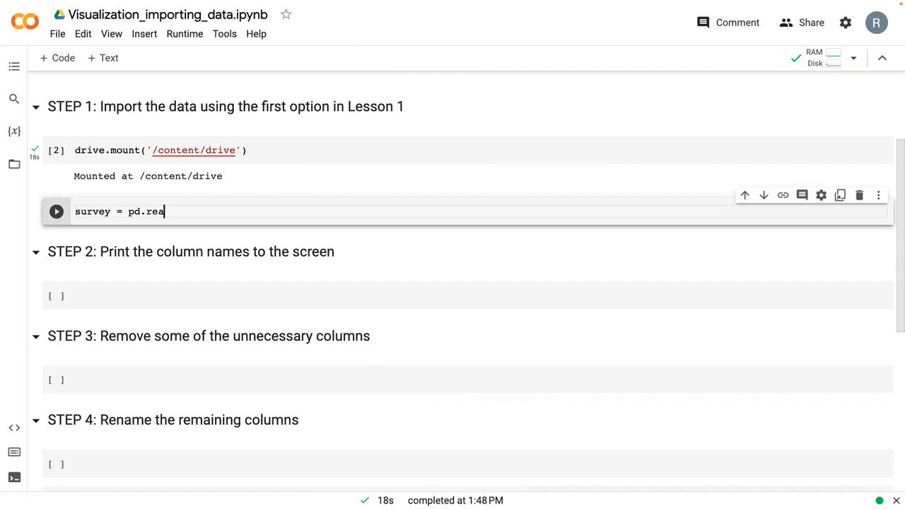
{"action": "type", "text": "d_csv"}
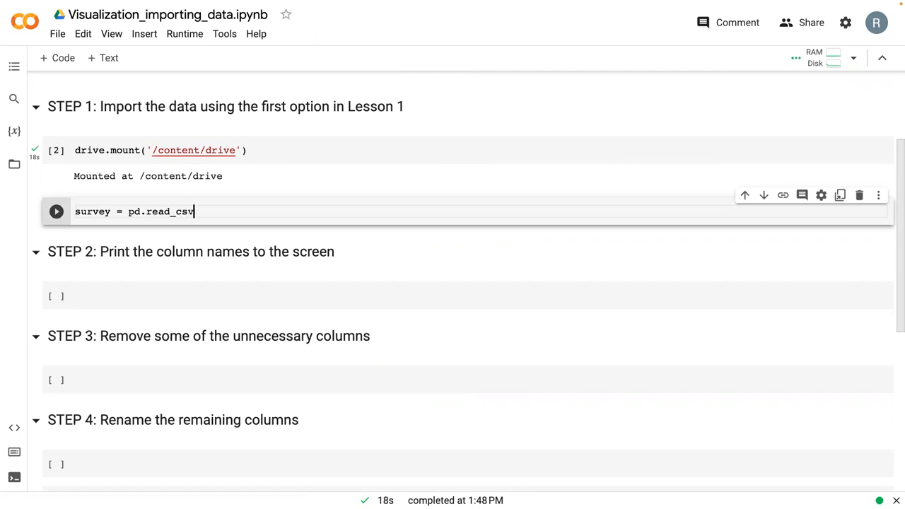
{"action": "type", "text": "('/content/drive/MyDrive/PNG_397_SP23/Data/H01 First Week Survey Survey.csv')"}
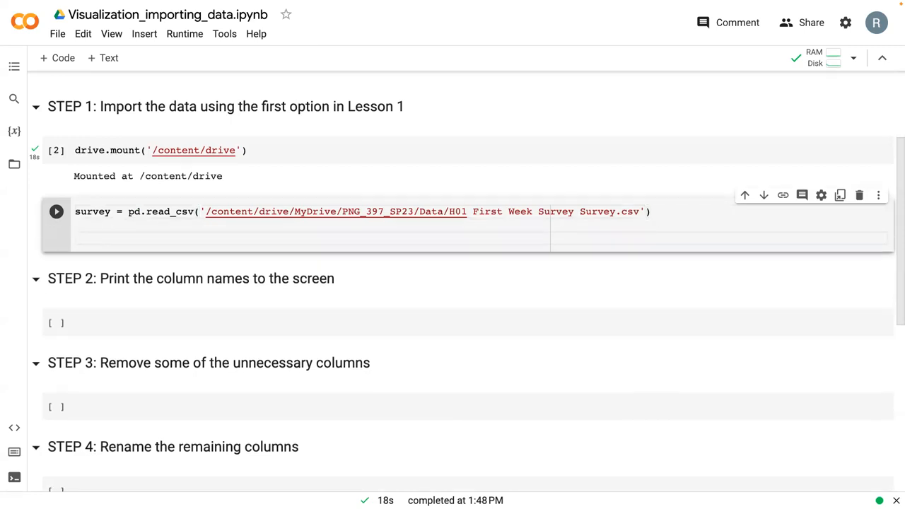
{"action": "type", "text": "survey"}
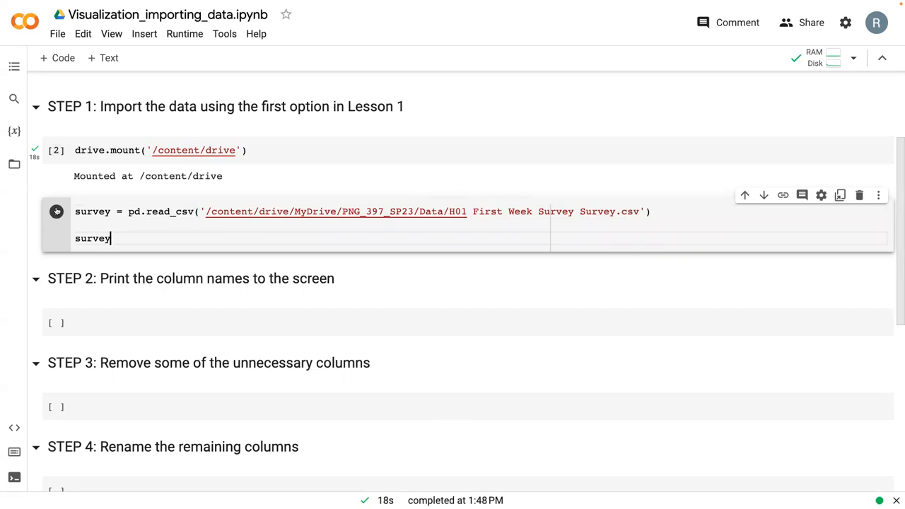
Step: Run the import cell and scroll through the displayed survey DataFrame to inspect its columns
{"action": "left_click", "coordinate": [56, 212]}
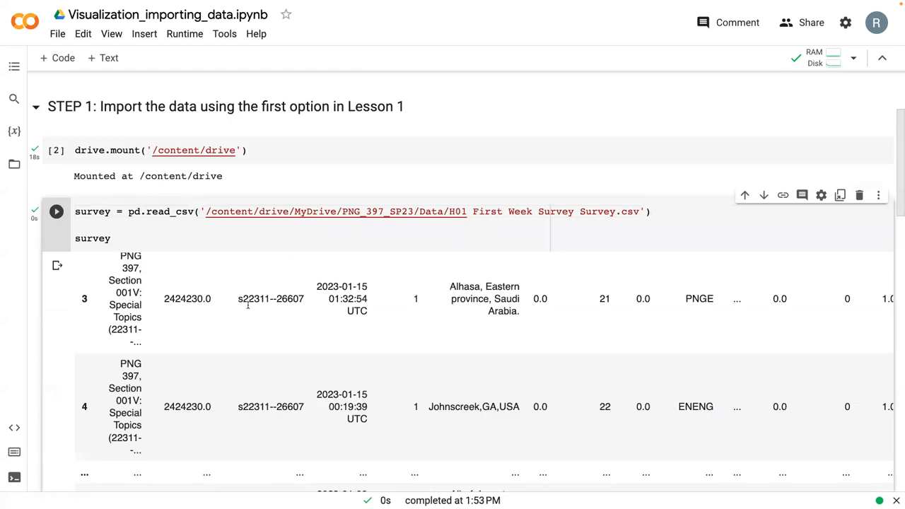
{"action": "scroll", "scroll_direction": "up", "scroll_amount": 3}
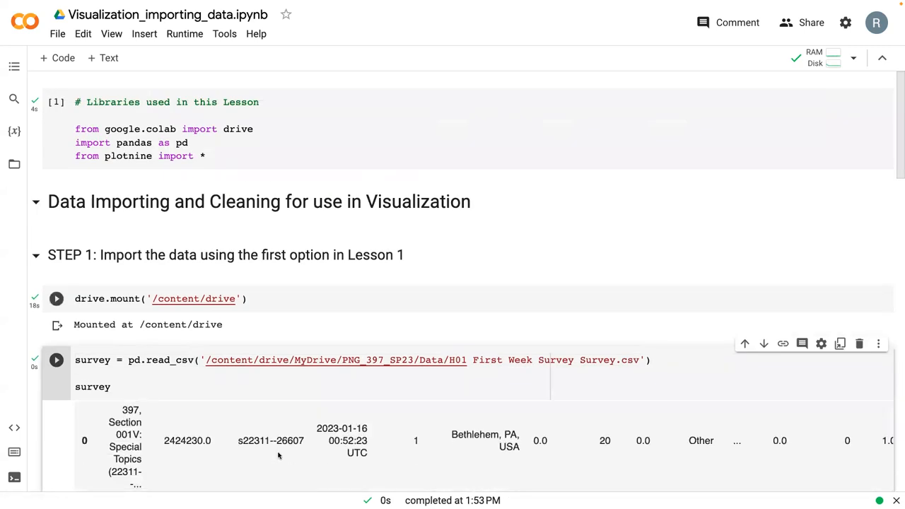
{"action": "scroll", "scroll_direction": "down", "scroll_amount": 3}
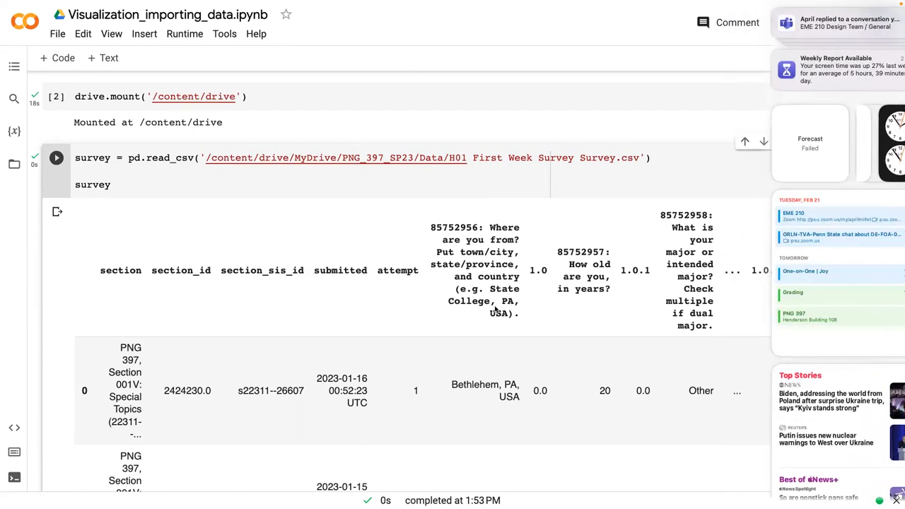
{"action": "scroll", "scroll_direction": "right", "scroll_amount": 3}
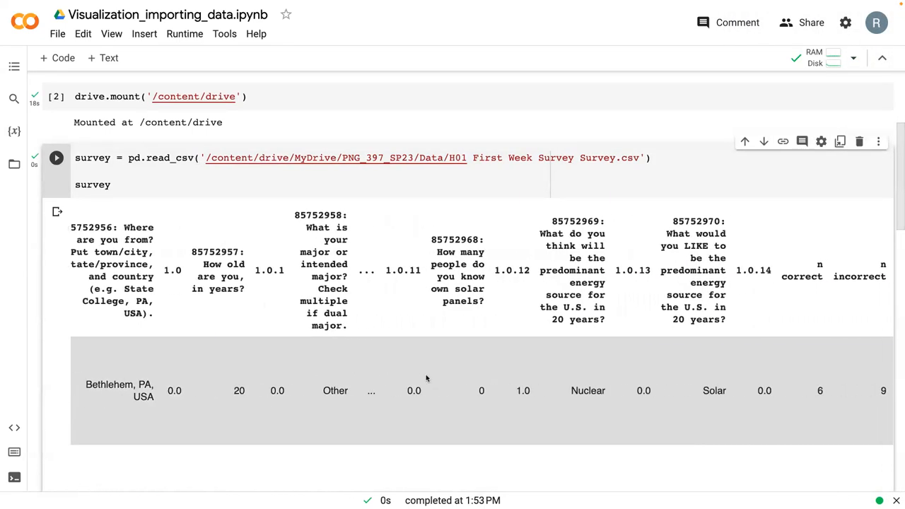
{"action": "scroll", "scroll_direction": "right", "scroll_amount": 3}
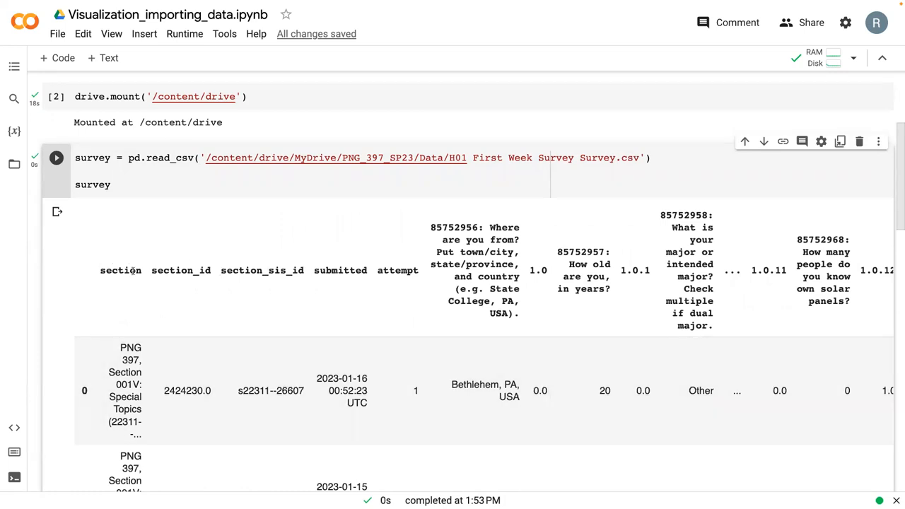
{"action": "mouse_move", "coordinate": [82, 296]}
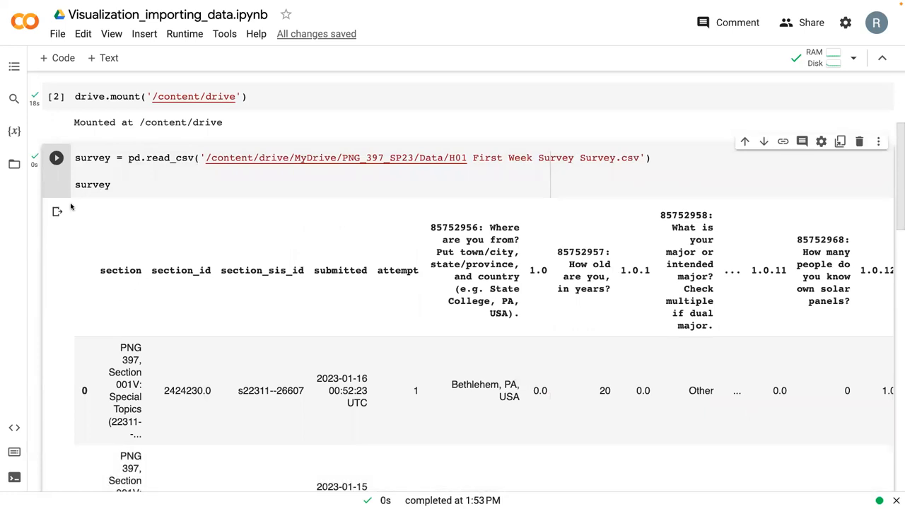
{"action": "mouse_move", "coordinate": [57, 209]}
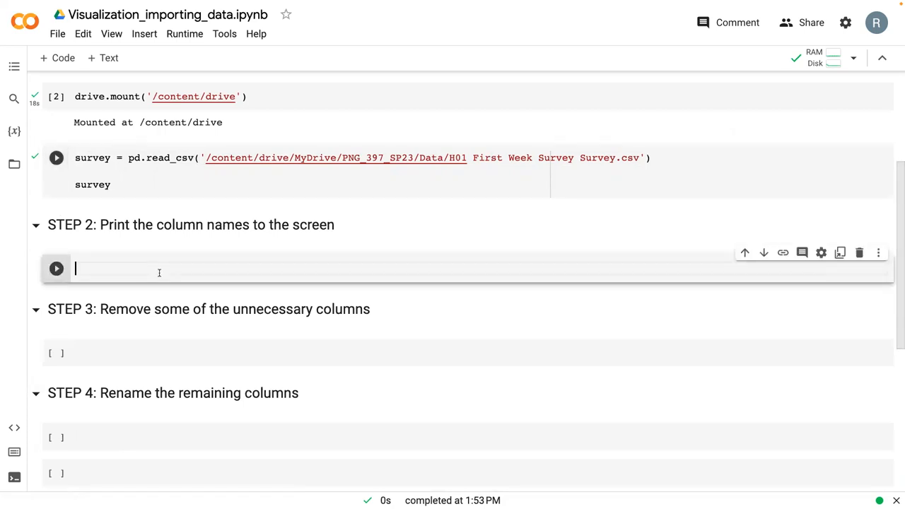
{"action": "type", "text": "survey"}
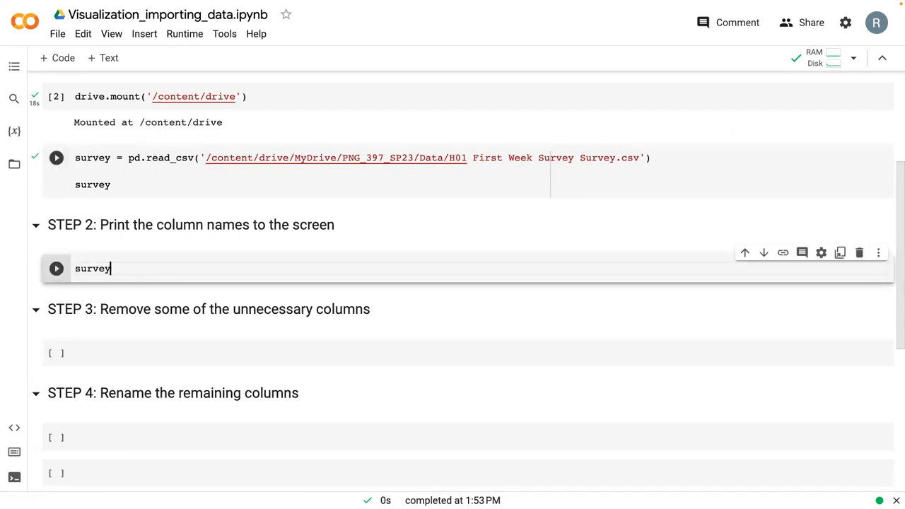
{"action": "type", "text": ".column"}
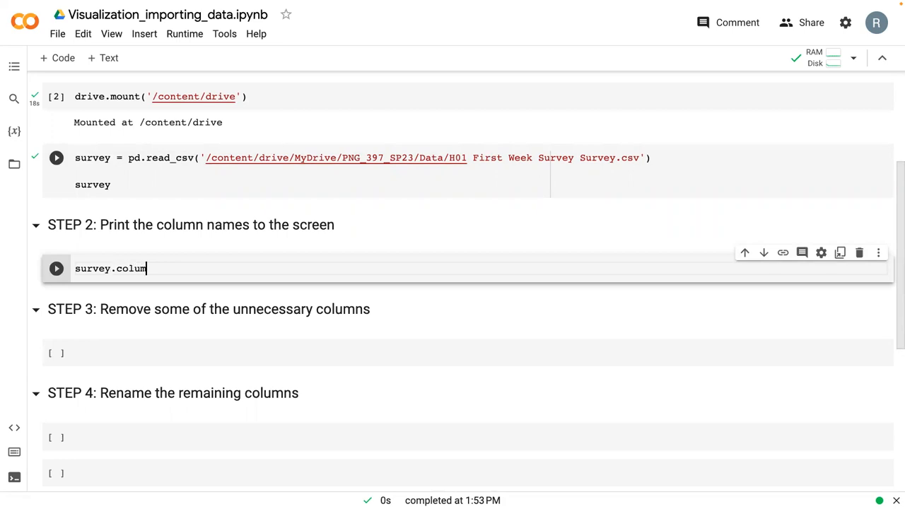
{"action": "type", "text": "ns"}
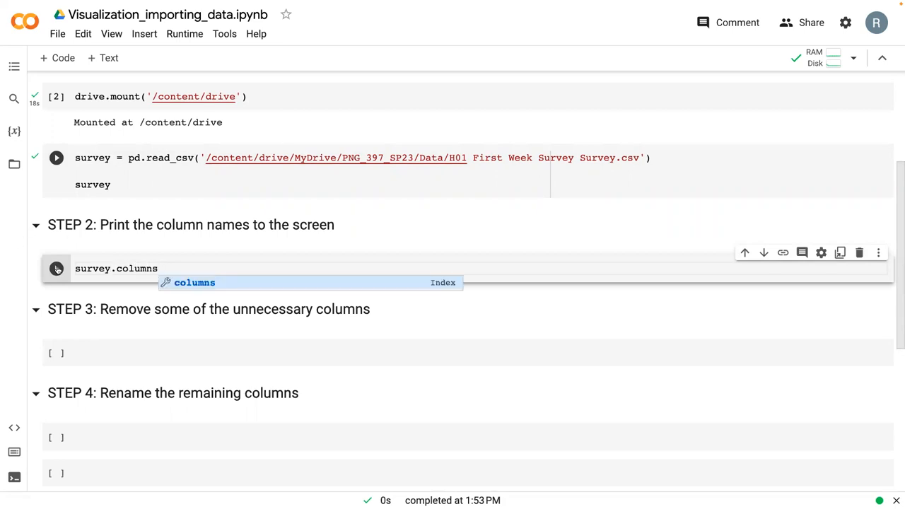
{"action": "left_click", "coordinate": [57, 269]}
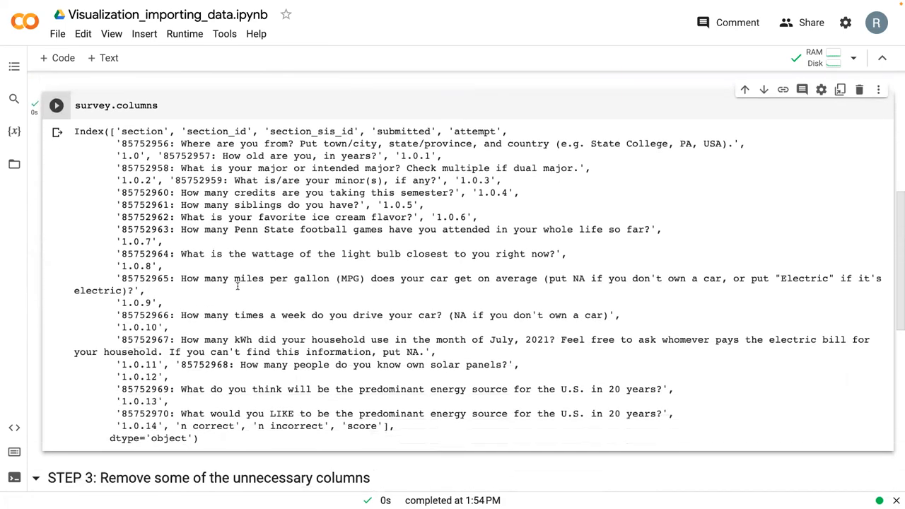
{"action": "scroll", "scroll_direction": "up", "scroll_amount": 3}
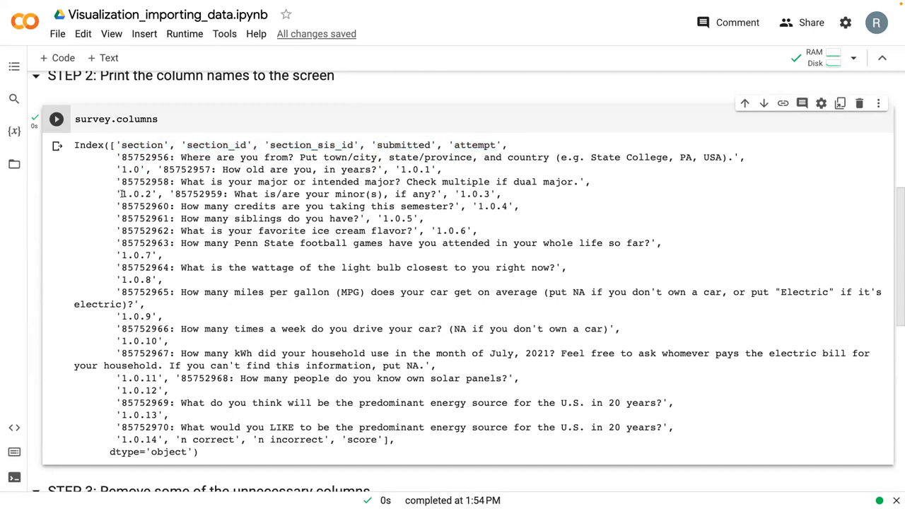
{"action": "double_click", "coordinate": [139, 255]}
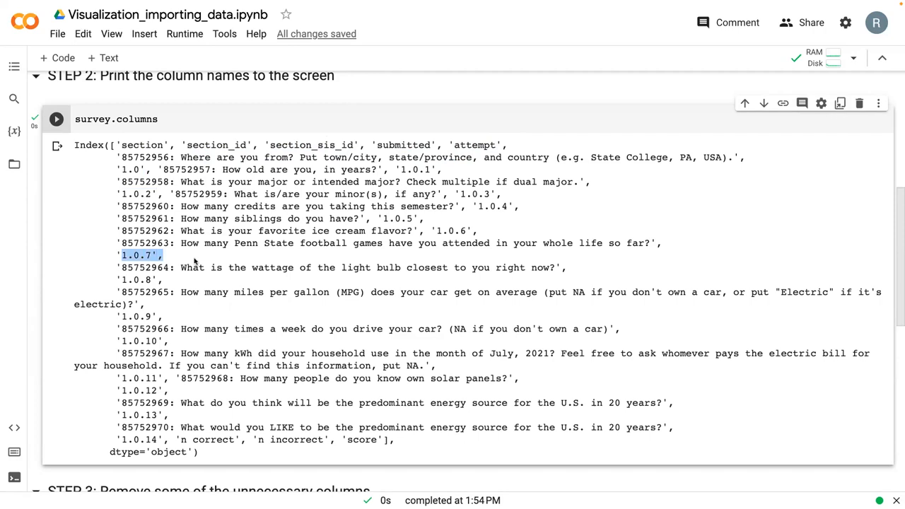
{"action": "scroll", "scroll_direction": "down", "scroll_amount": 3}
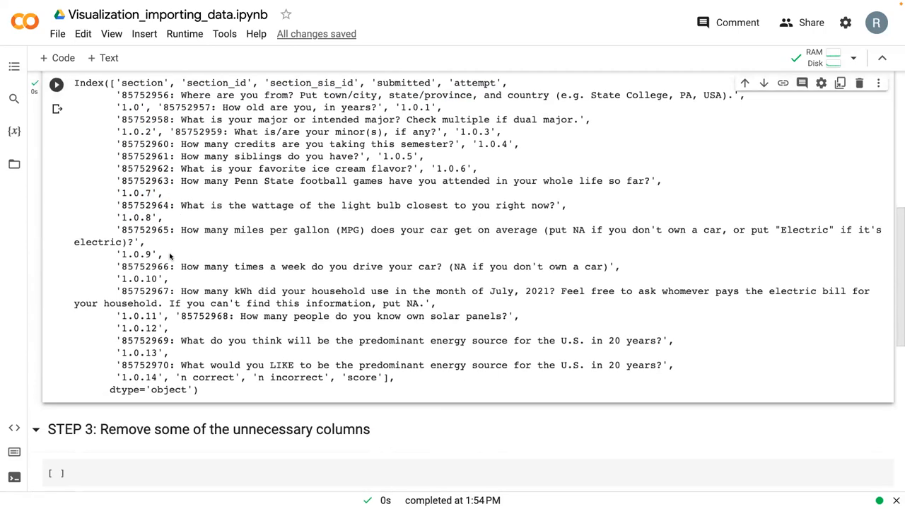
{"action": "scroll", "scroll_direction": "down", "scroll_amount": 3}
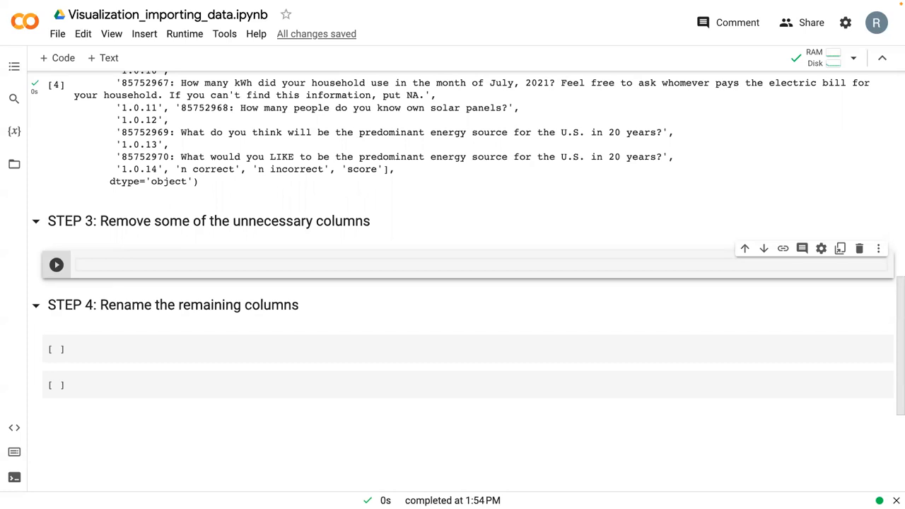
Step: Begin the Step 3 cell with survey = survey.drop, accepting the drop autocomplete
{"action": "left_click", "coordinate": [99, 264]}
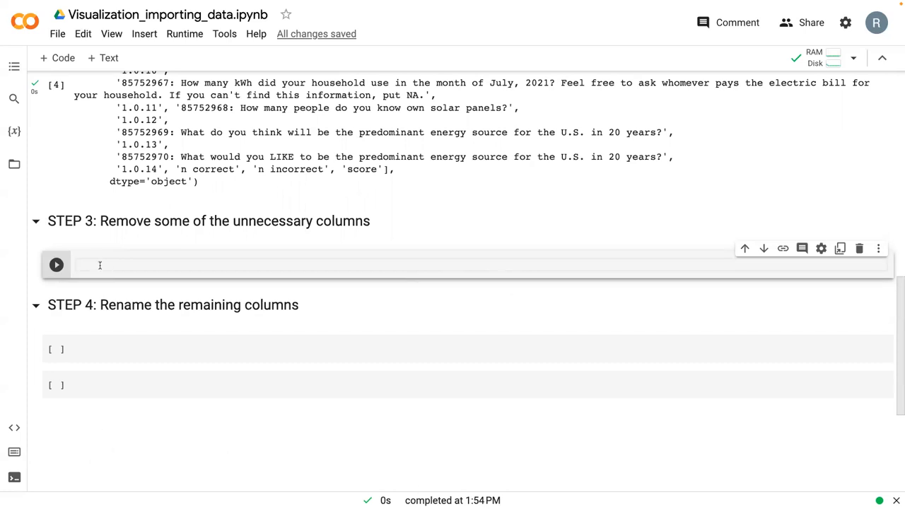
{"action": "left_click", "coordinate": [99, 264]}
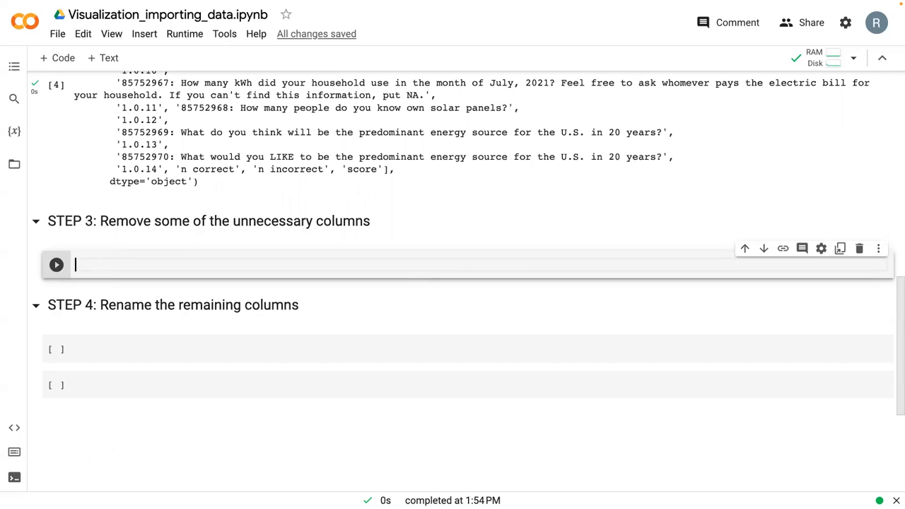
{"action": "type", "text": "s"}
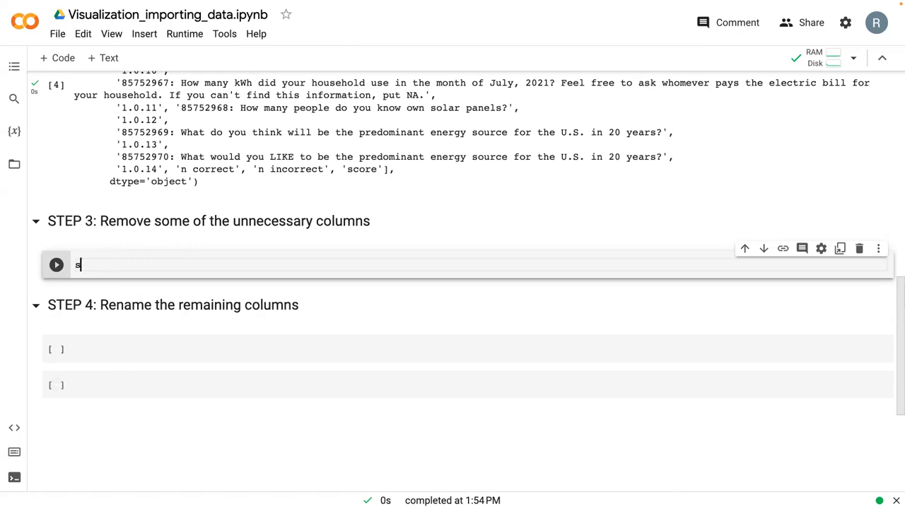
{"action": "type", "text": "urvey ="}
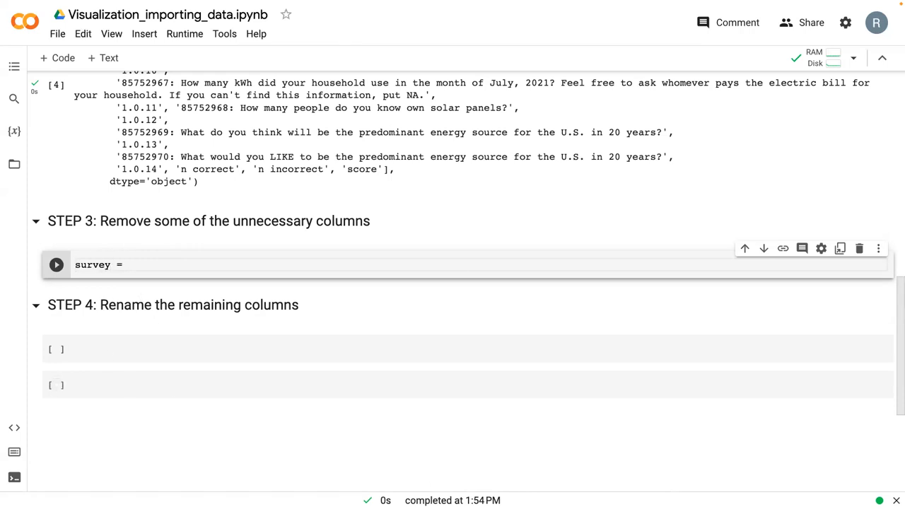
{"action": "type", "text": "survey"}
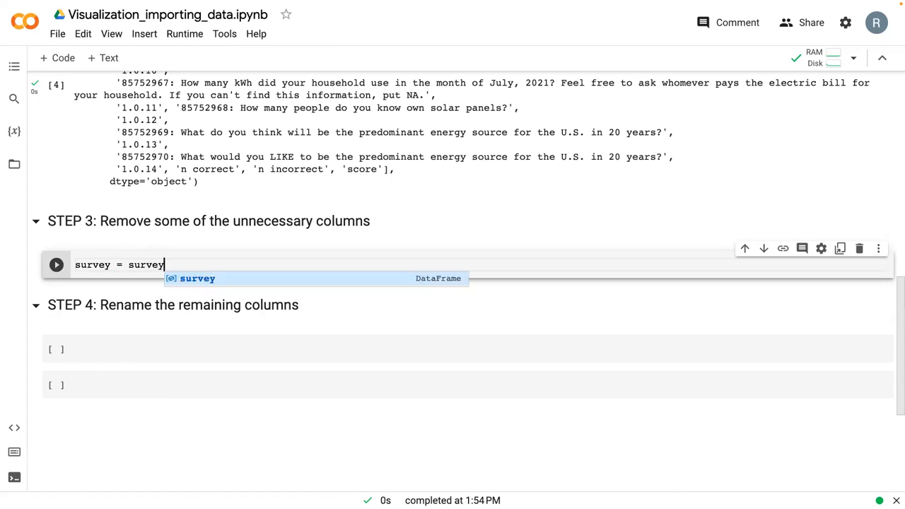
{"action": "type", "text": ".drop"}
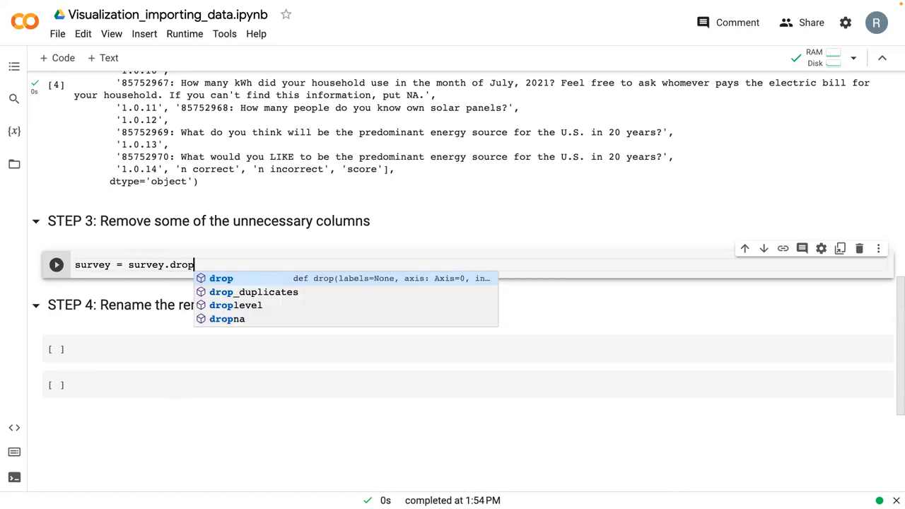
{"action": "left_click", "coordinate": [221, 277]}
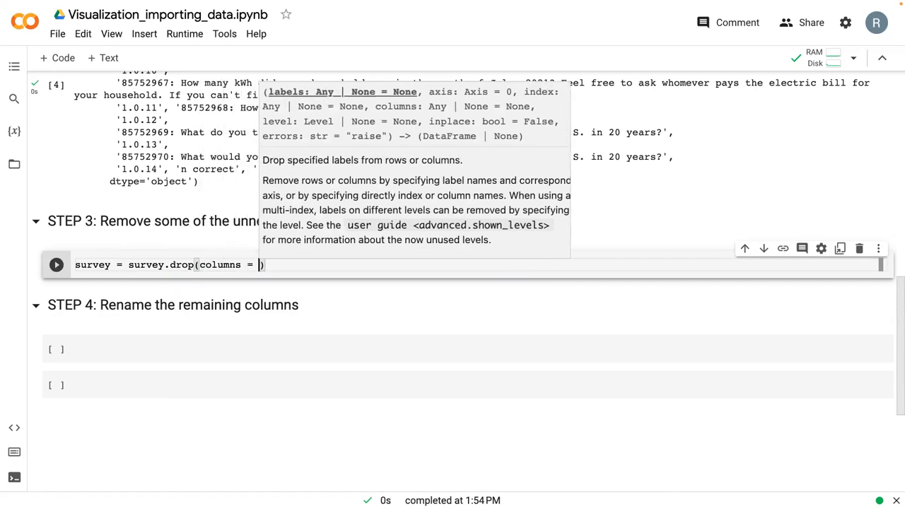
Step: Open the columns list bracket and scroll up to check the column names to drop
{"action": "type", "text": "["}
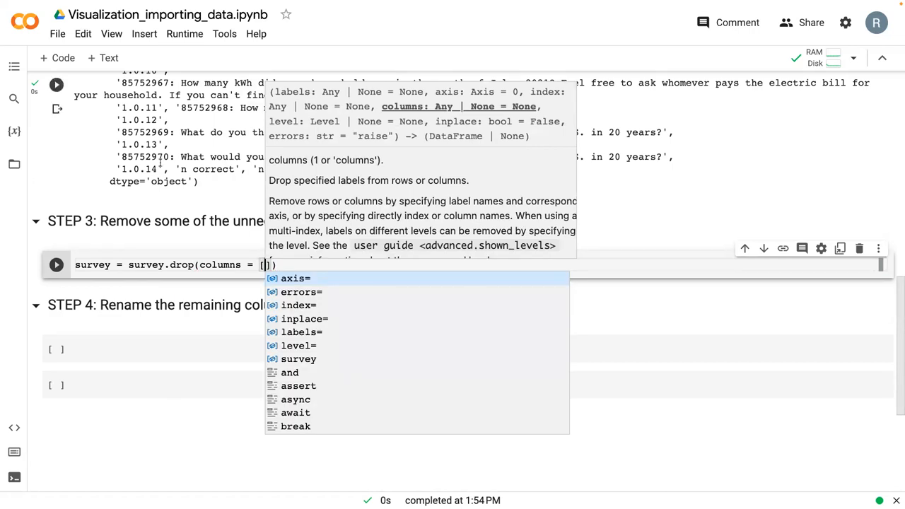
{"action": "key", "text": "Escape"}
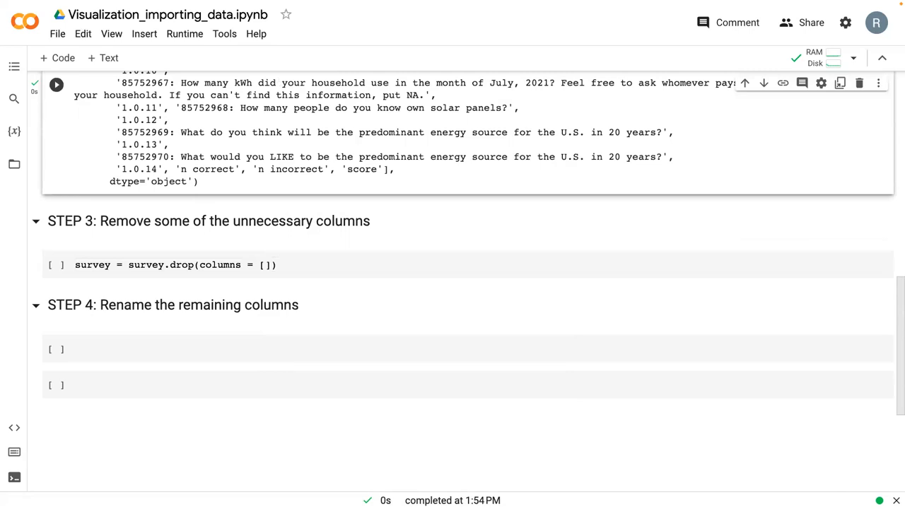
{"action": "scroll", "scroll_direction": "up", "scroll_amount": 3}
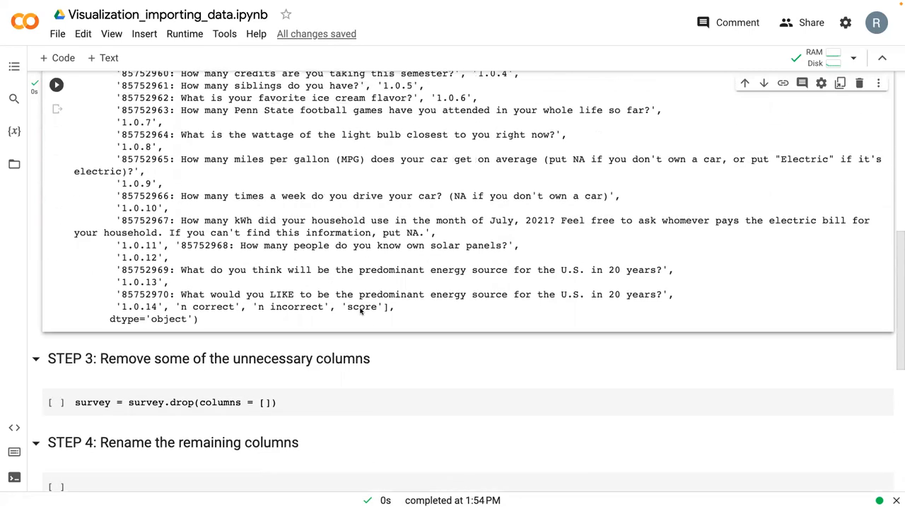
{"action": "scroll", "scroll_direction": "up", "scroll_amount": 3}
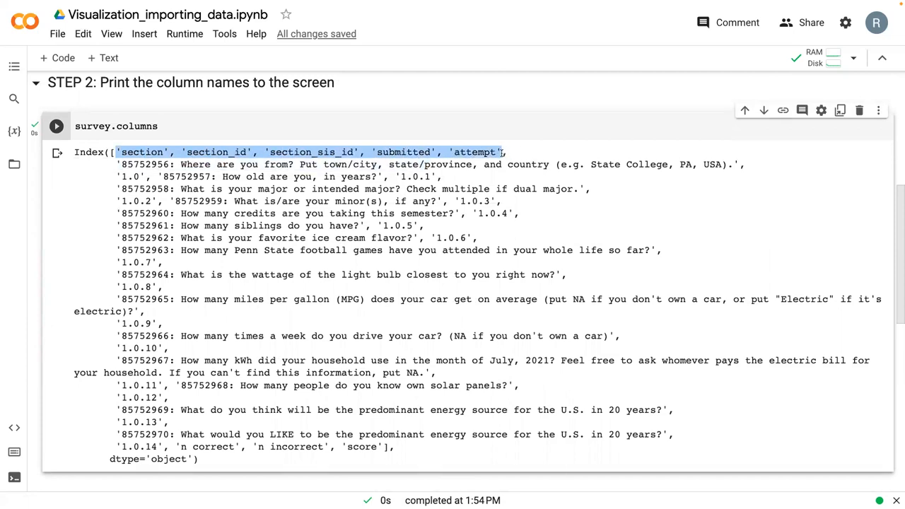
{"action": "scroll", "scroll_direction": "down", "scroll_amount": 3}
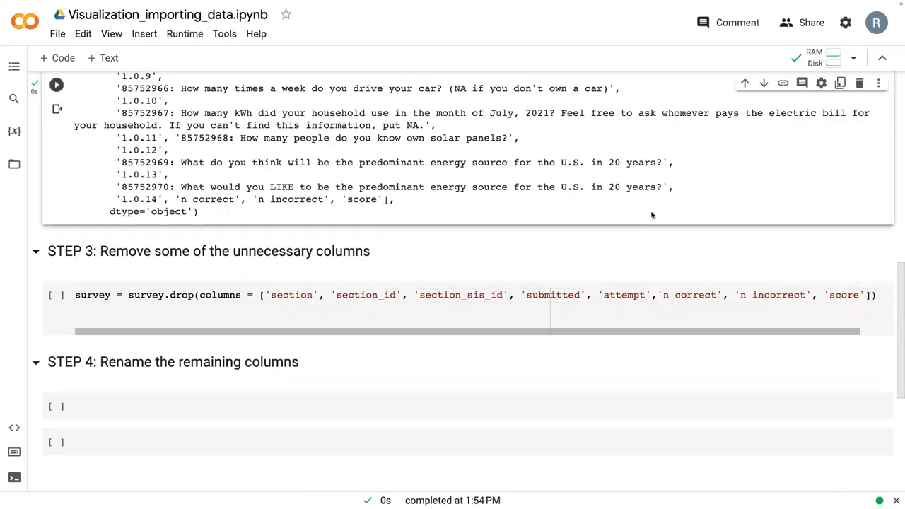
{"action": "mouse_move", "coordinate": [255, 235]}
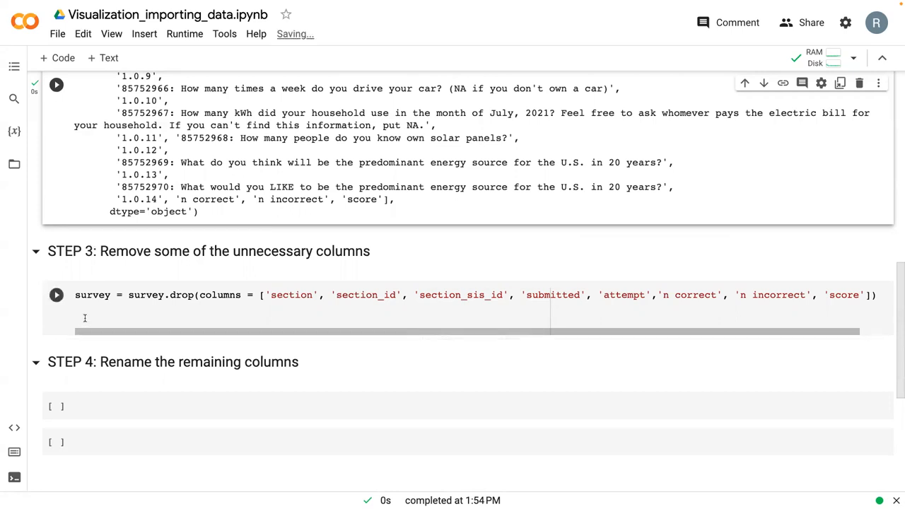
Step: Finish the drop statement with survey and execute the column-dropping cell
{"action": "left_click", "coordinate": [57, 296]}
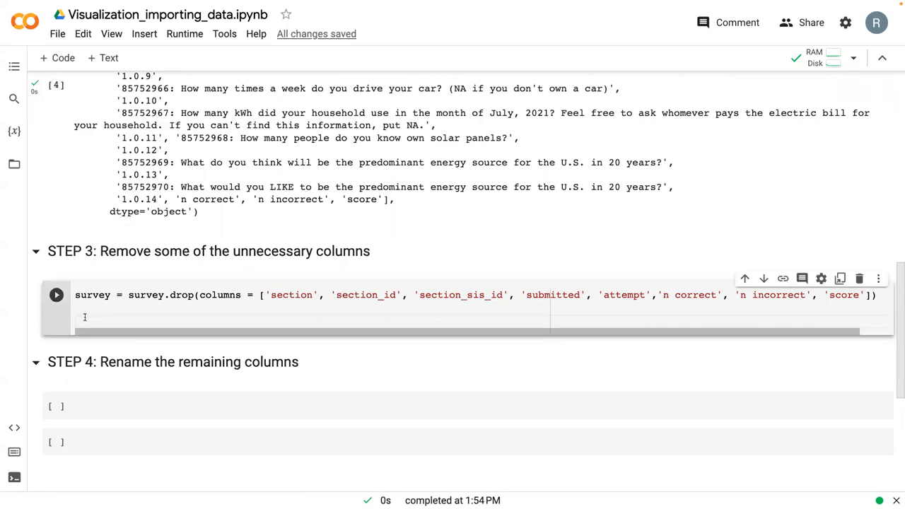
{"action": "type", "text": "survey"}
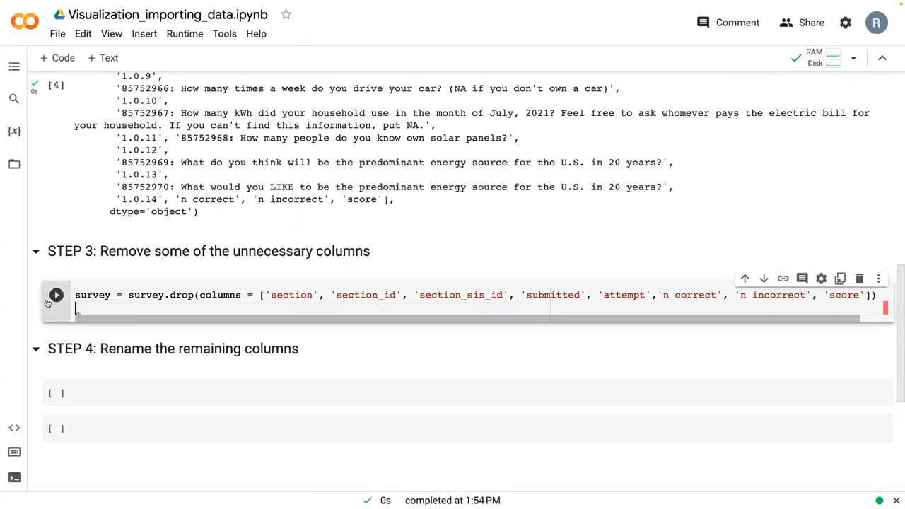
{"action": "left_click", "coordinate": [56, 295]}
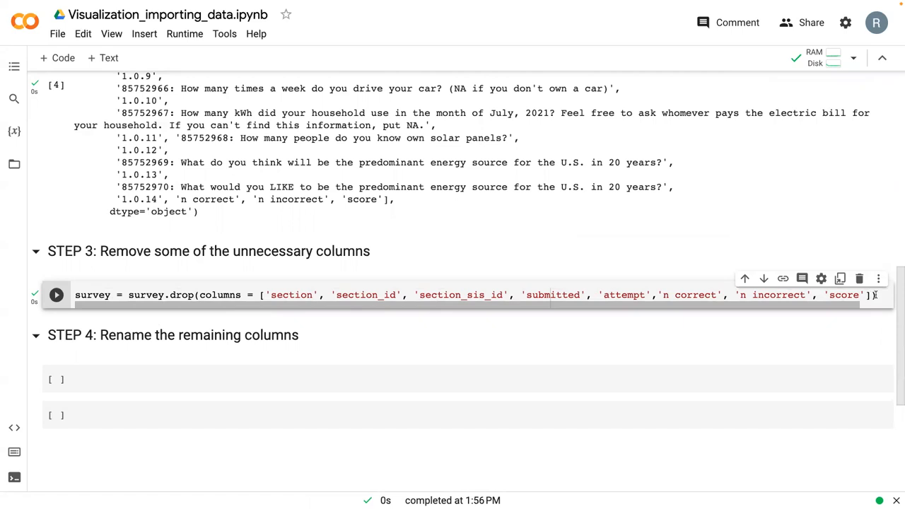
Step: Add survey.columns on a new line and run the cell again to list remaining columns
{"action": "type", "text": "surve"}
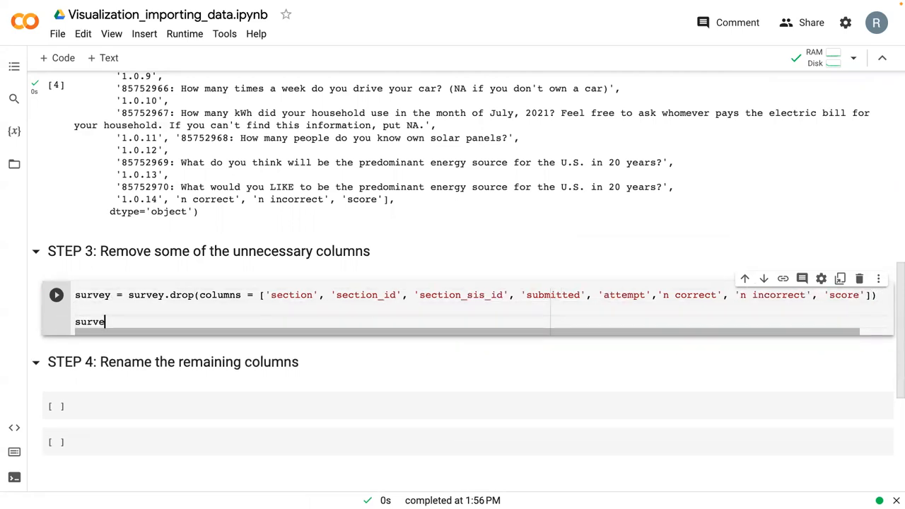
{"action": "type", "text": "."}
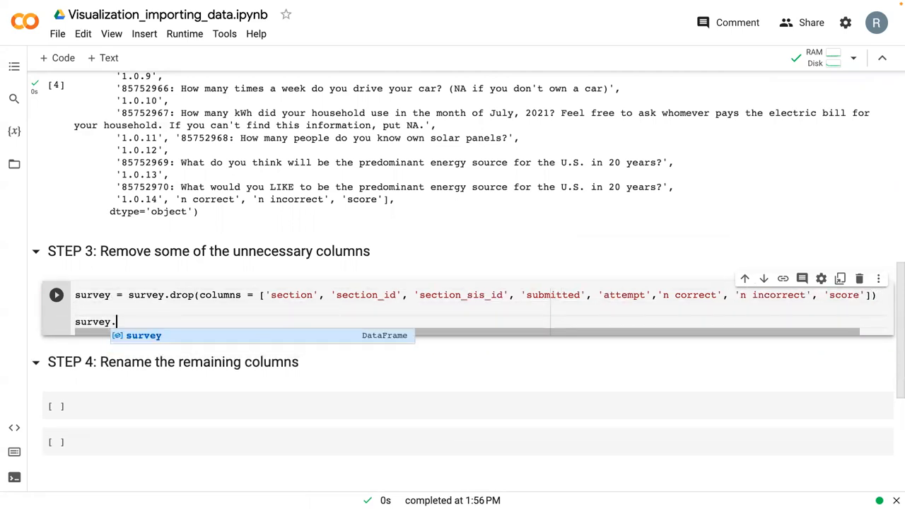
{"action": "type", "text": "columns"}
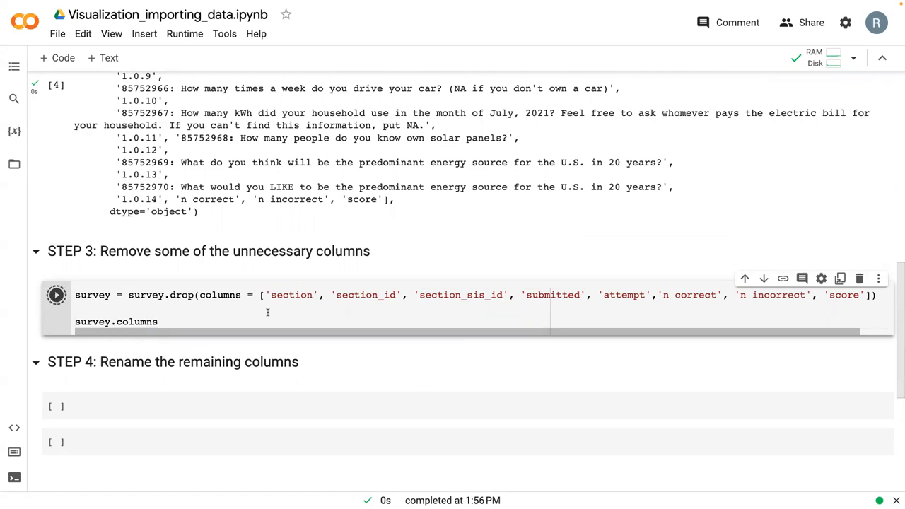
{"action": "left_click", "coordinate": [56, 296]}
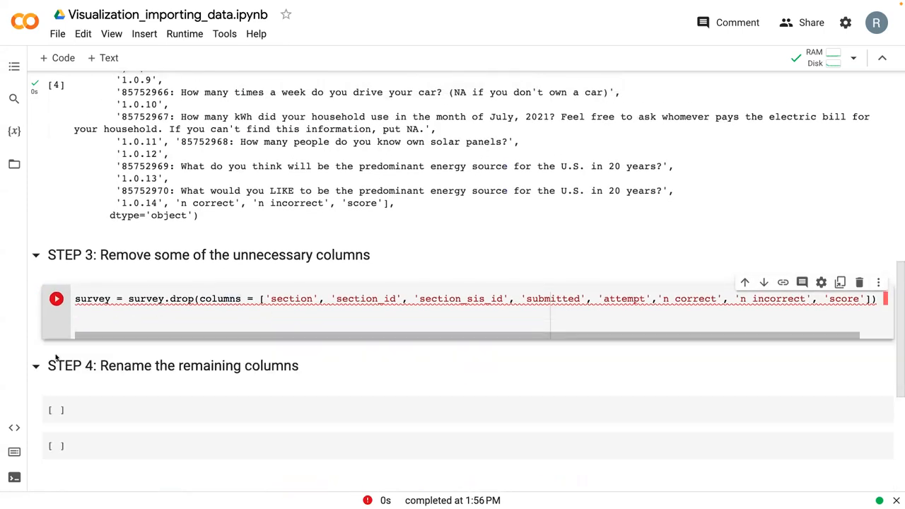
{"action": "mouse_move", "coordinate": [453, 341]}
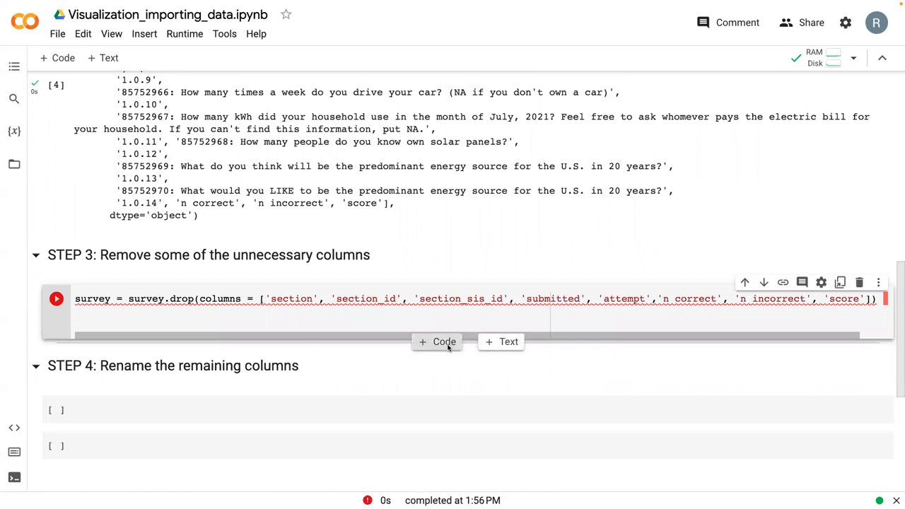
Step: Add a code cell below the drop code and run it to list the remaining column names
{"action": "left_click", "coordinate": [436, 340]}
{"action": "type", "text": "survey.columns"}
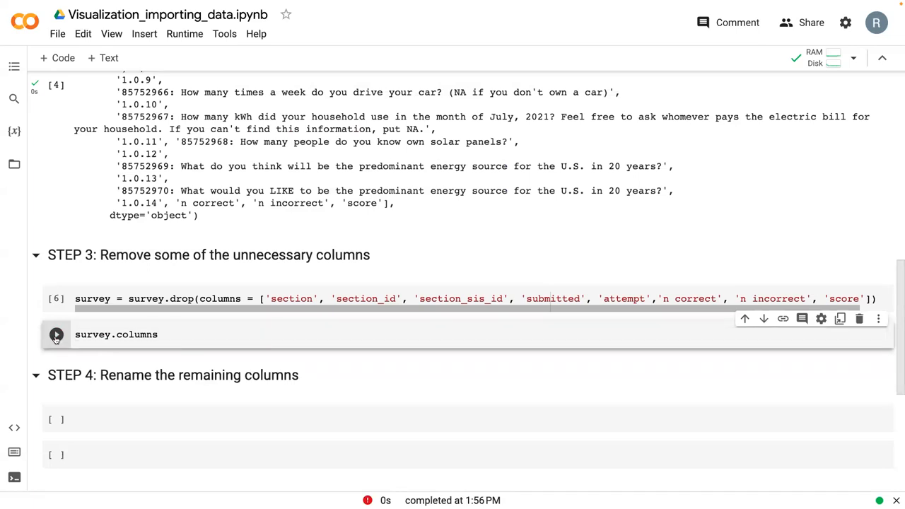
{"action": "left_click", "coordinate": [56, 333]}
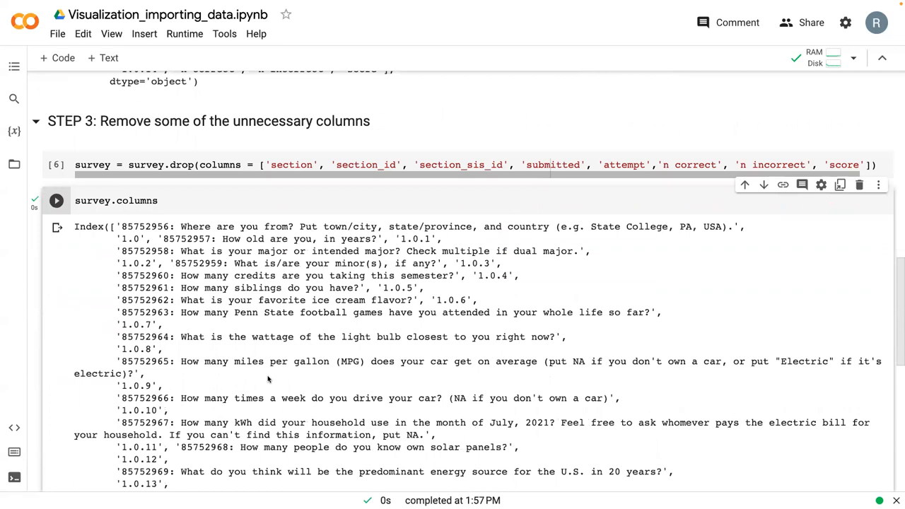
{"action": "scroll", "scroll_direction": "down", "scroll_amount": 3}
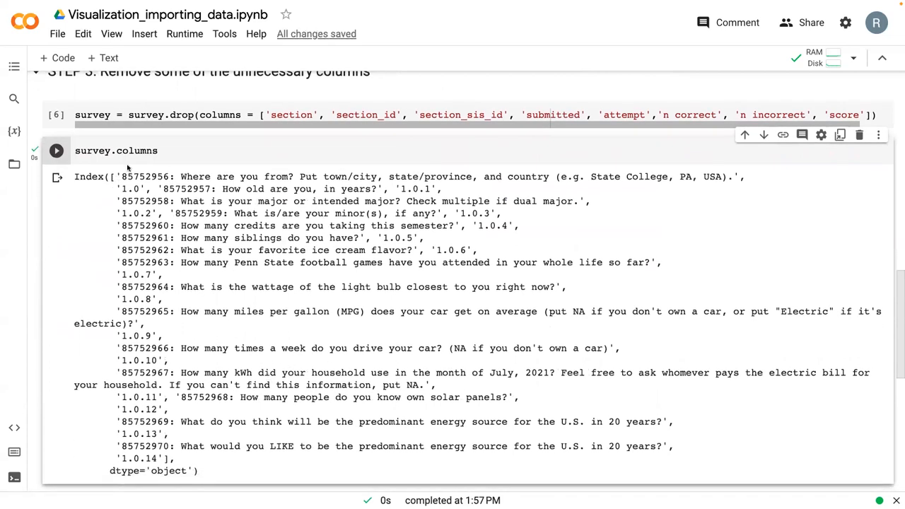
{"action": "scroll", "scroll_direction": "up", "scroll_amount": 3}
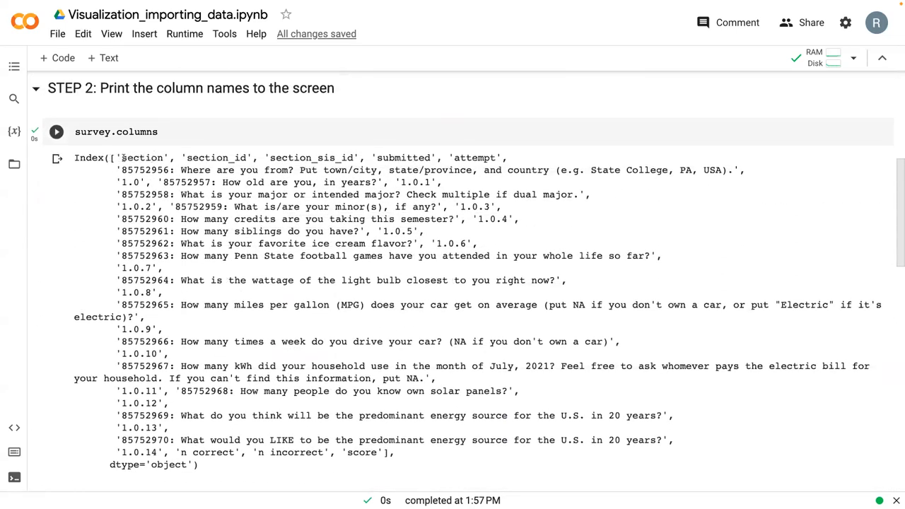
Step: Insert another empty code cell below the column listing, above Step 4
{"action": "scroll", "scroll_direction": "down", "scroll_amount": 3}
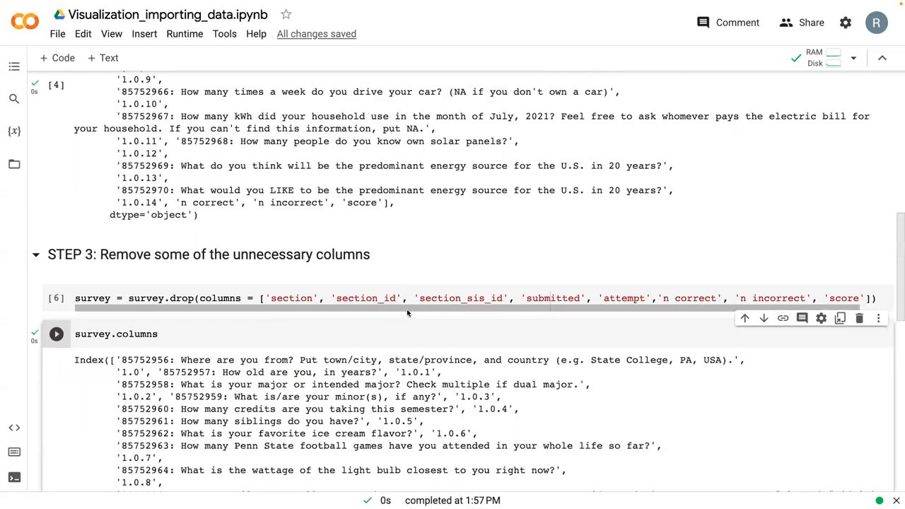
{"action": "scroll", "scroll_direction": "down", "scroll_amount": 3}
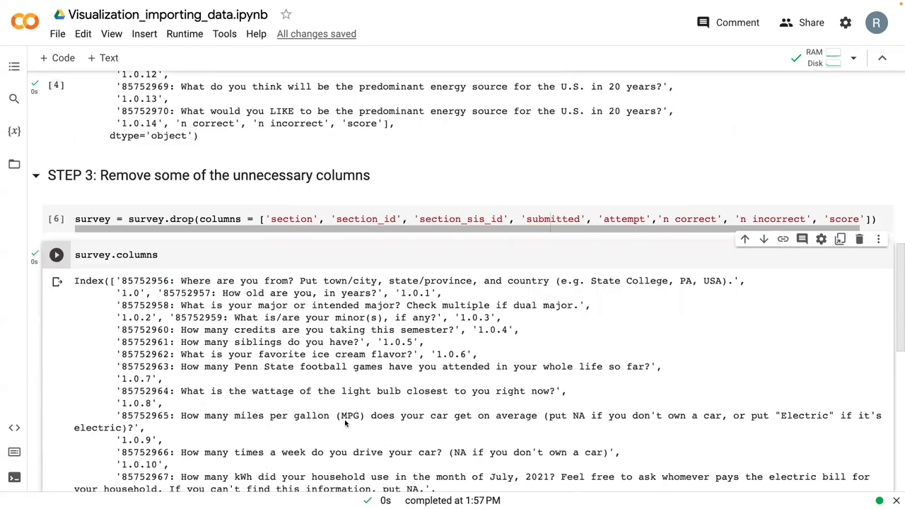
{"action": "scroll", "scroll_direction": "down", "scroll_amount": 3}
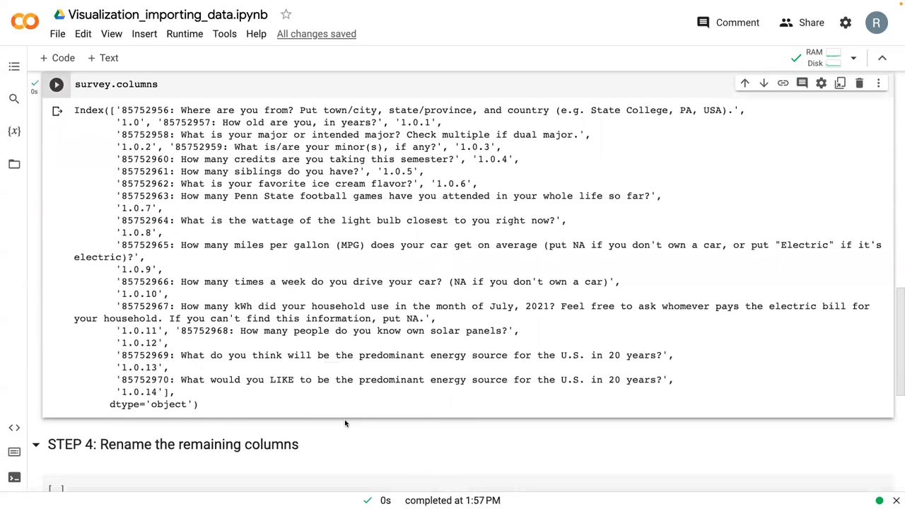
{"action": "left_click", "coordinate": [435, 419]}
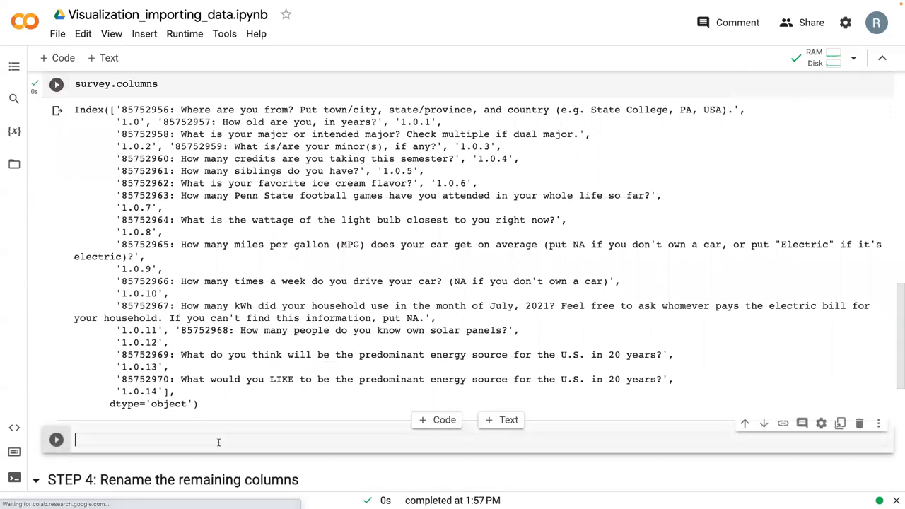
{"action": "scroll", "scroll_direction": "up", "scroll_amount": 3}
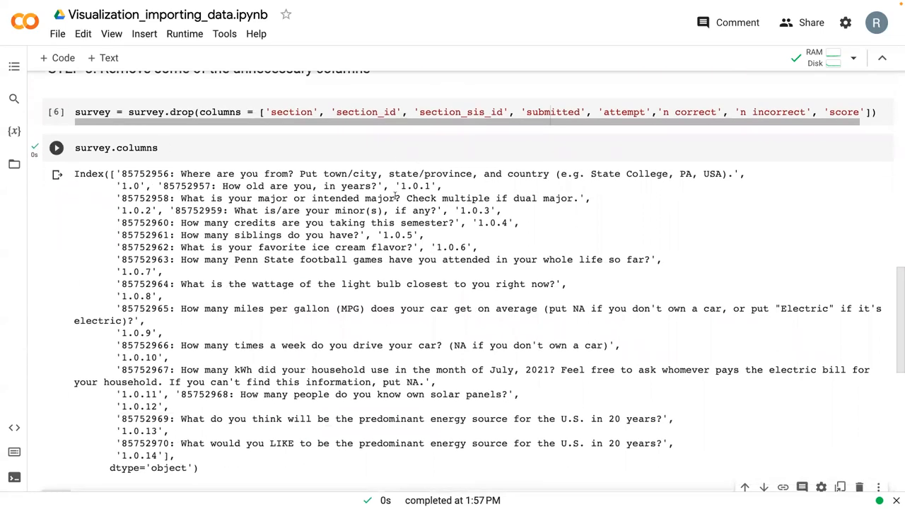
{"action": "mouse_move", "coordinate": [481, 238]}
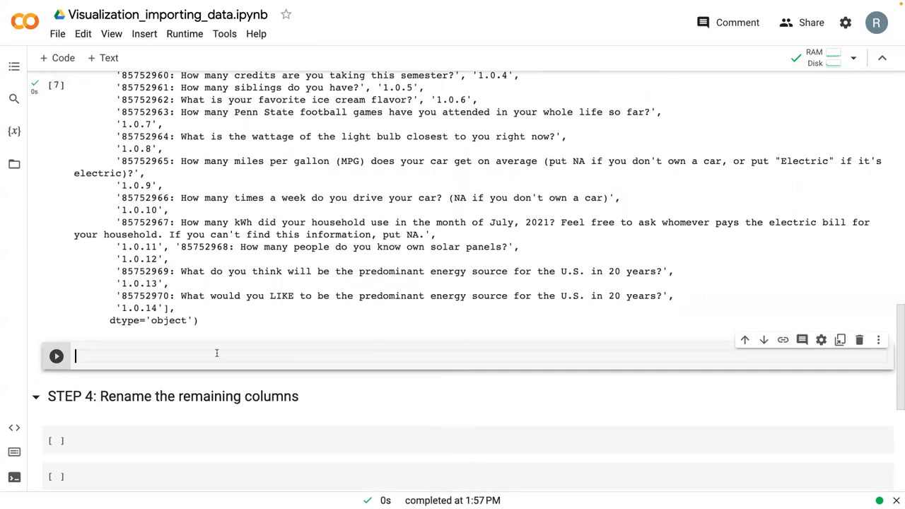
Step: Write survey = survey.loc[:,-survey.columns.str.startswith('1')] to filter out columns starting with 1
{"action": "type", "text": "survey ="}
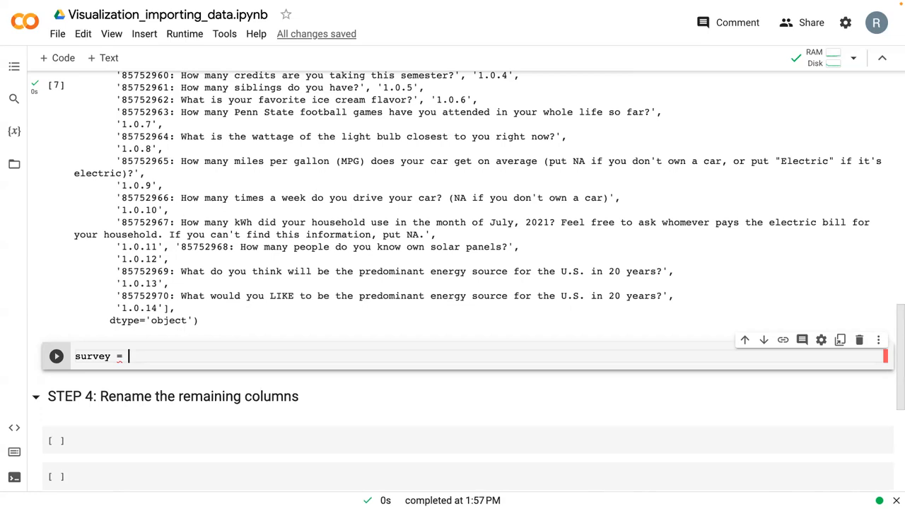
{"action": "type", "text": "[]"}
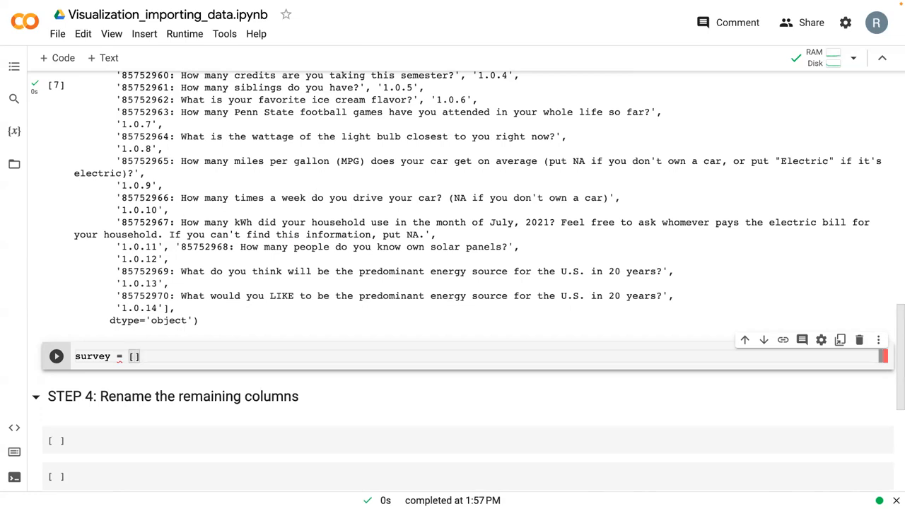
{"action": "type", "text": "su"}
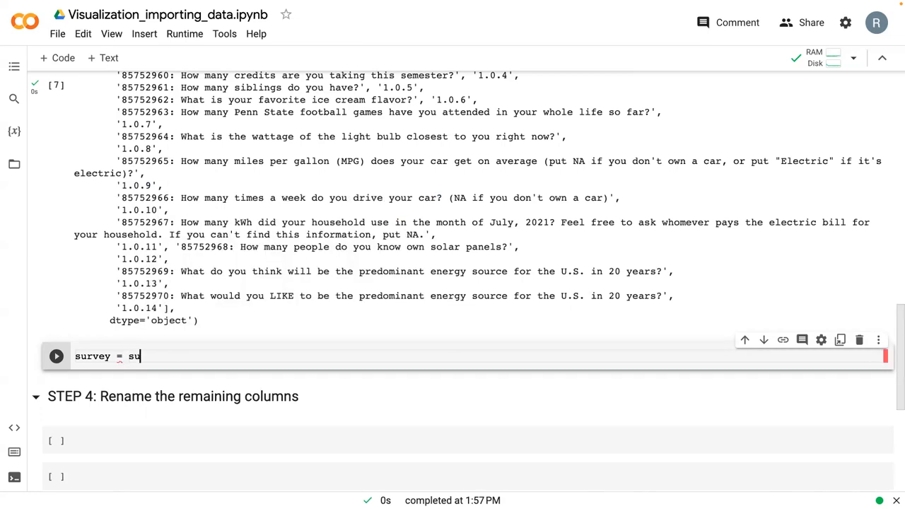
{"action": "type", "text": "rvey.1"}
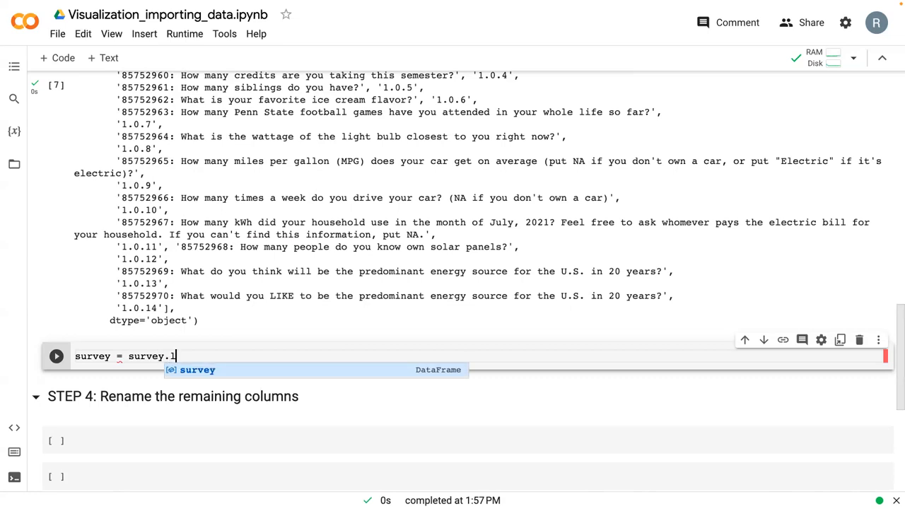
{"action": "type", "text": "oc["}
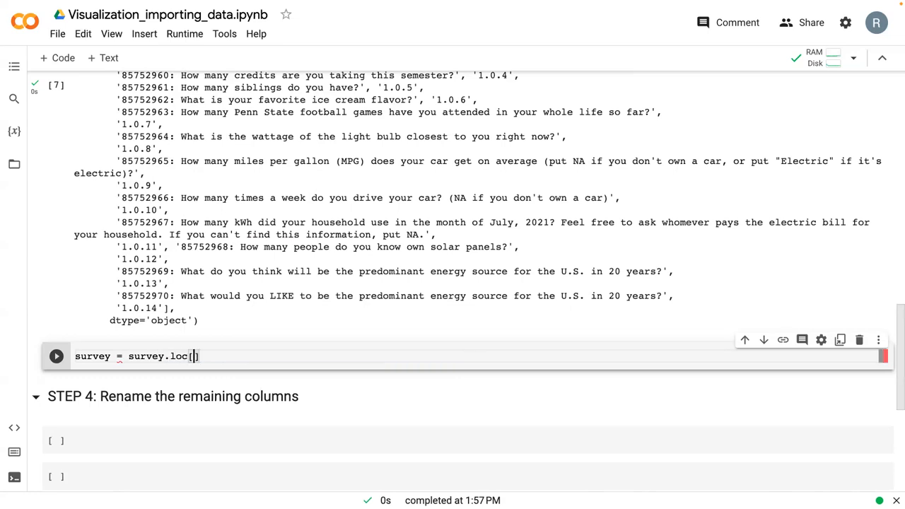
{"action": "type", "text": ":"}
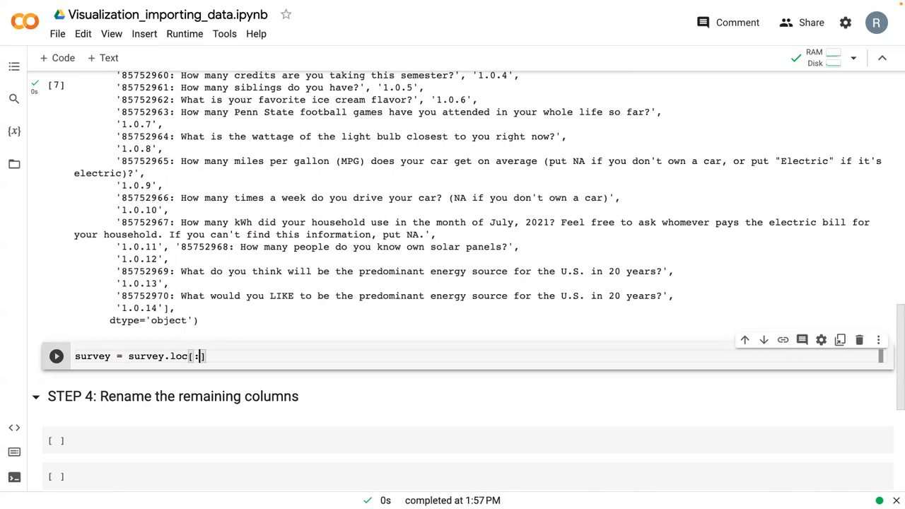
{"action": "type", "text": "-"}
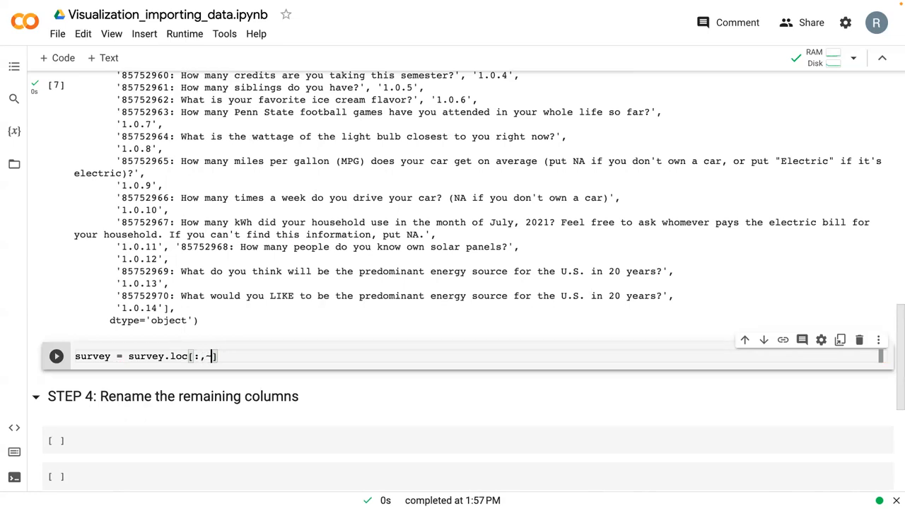
{"action": "type", "text": "survey"}
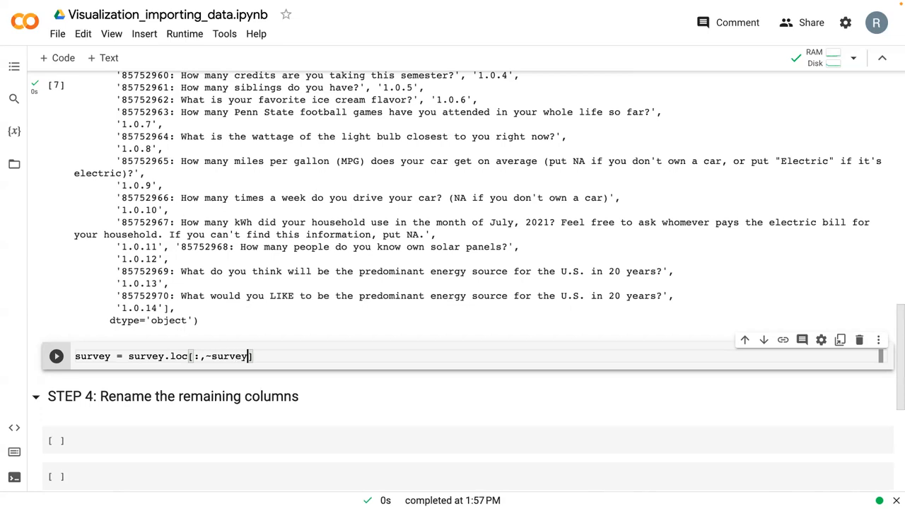
{"action": "type", "text": ".so"}
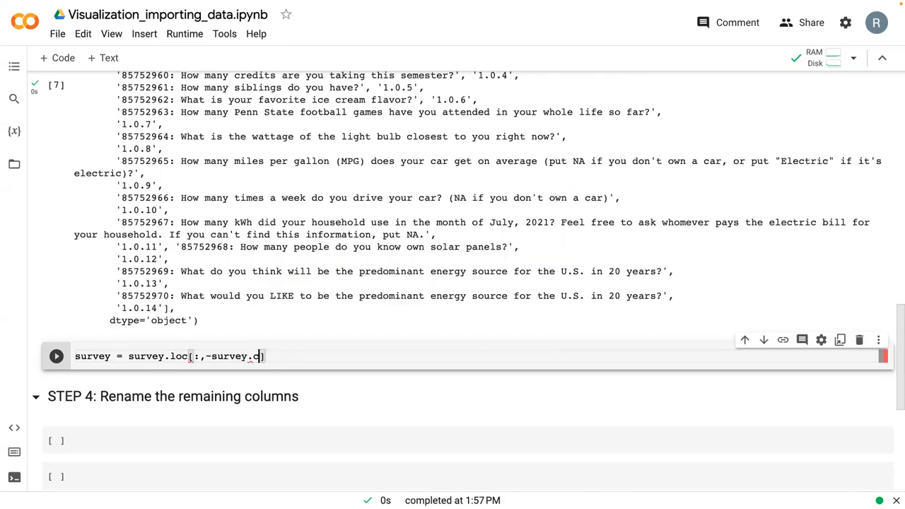
{"action": "type", "text": "olumns.s"}
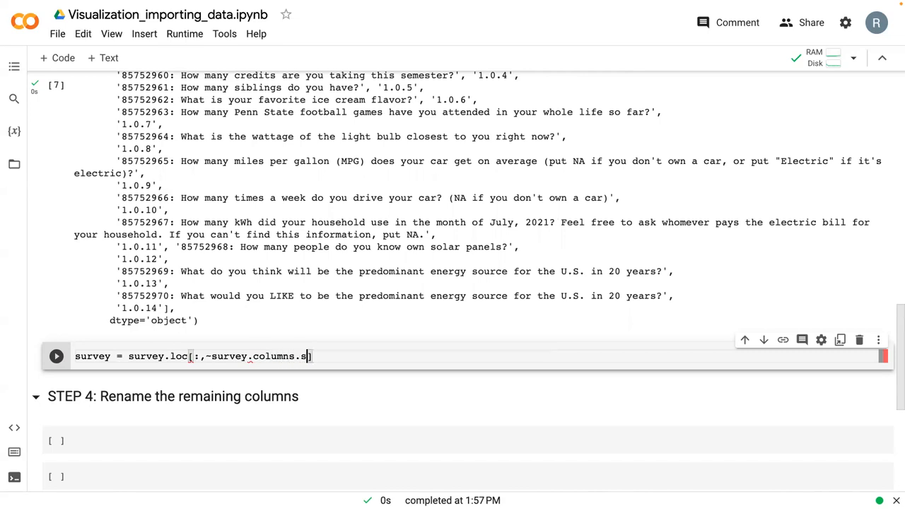
{"action": "type", "text": "tr.s"}
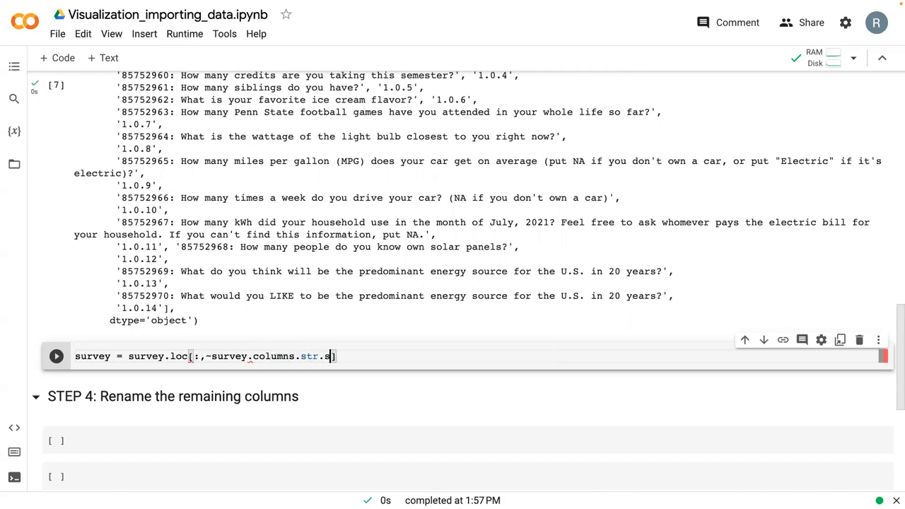
{"action": "type", "text": "tartswid"}
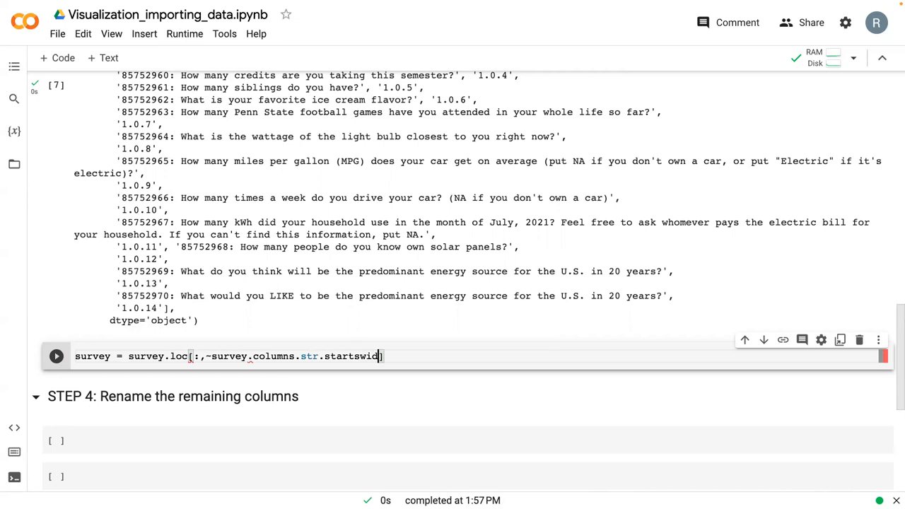
{"action": "type", "text": "th"}
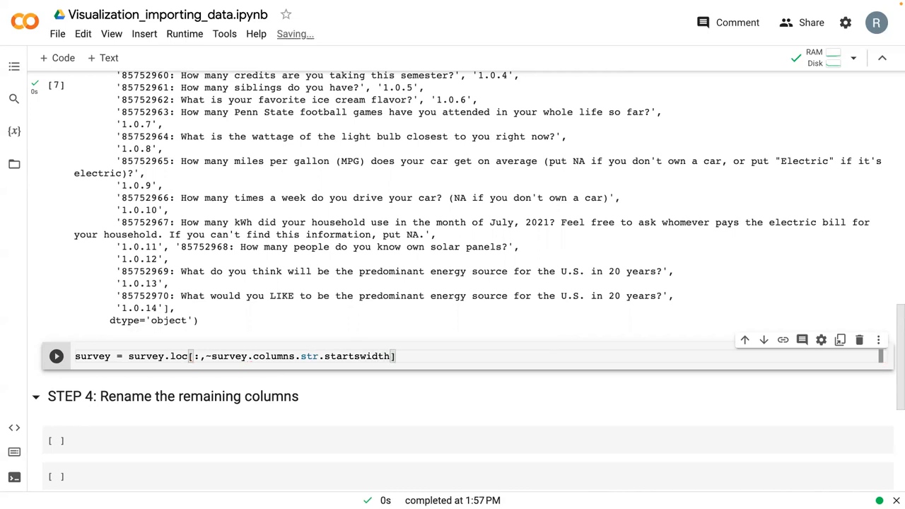
{"action": "type", "text": "('')"}
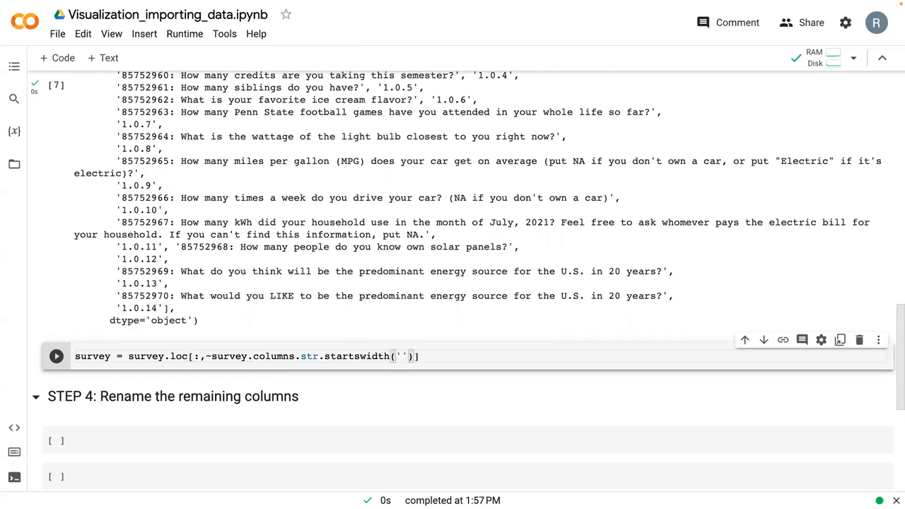
{"action": "type", "text": "1"}
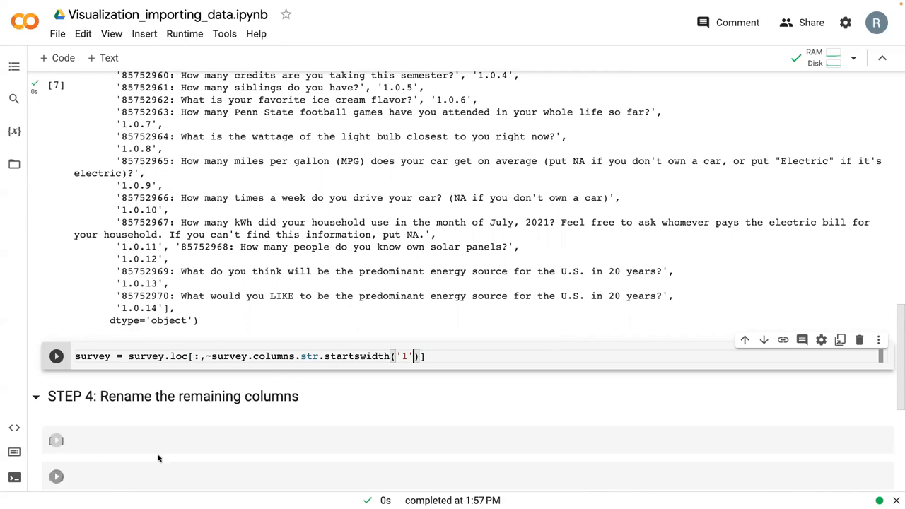
Step: Add survey.columns on a new line and run the filtering cell
{"action": "type", "text": "survey.col"}
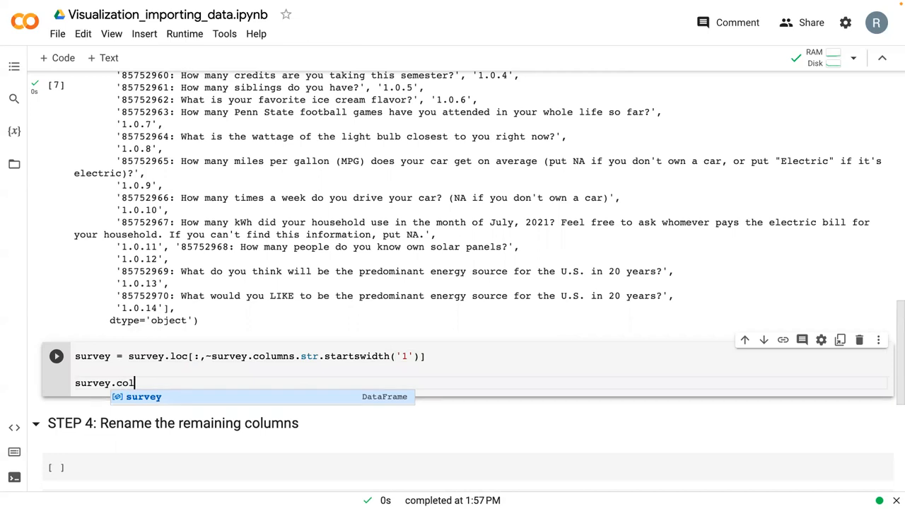
{"action": "type", "text": "umns"}
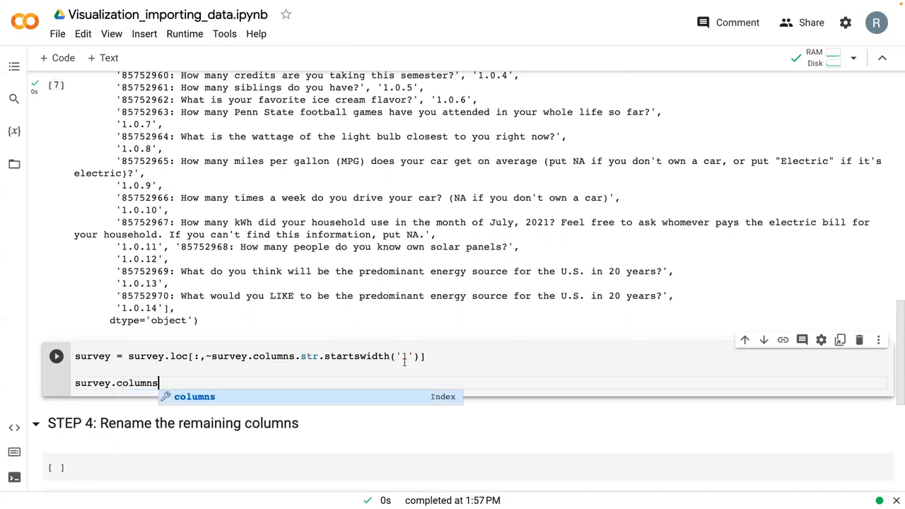
{"action": "left_click", "coordinate": [57, 357]}
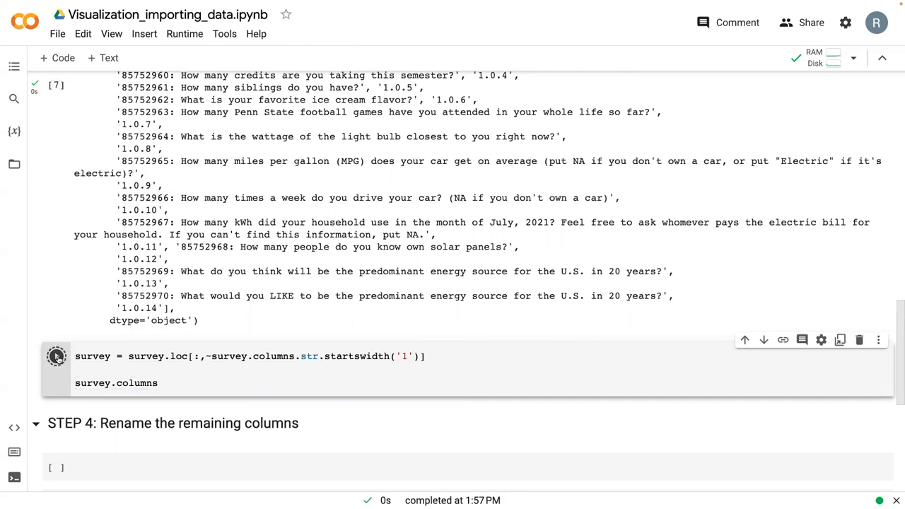
Step: Correct 'startswidth' to 'startswith' and rerun so only question columns remain listed
{"action": "left_click", "coordinate": [56, 356]}
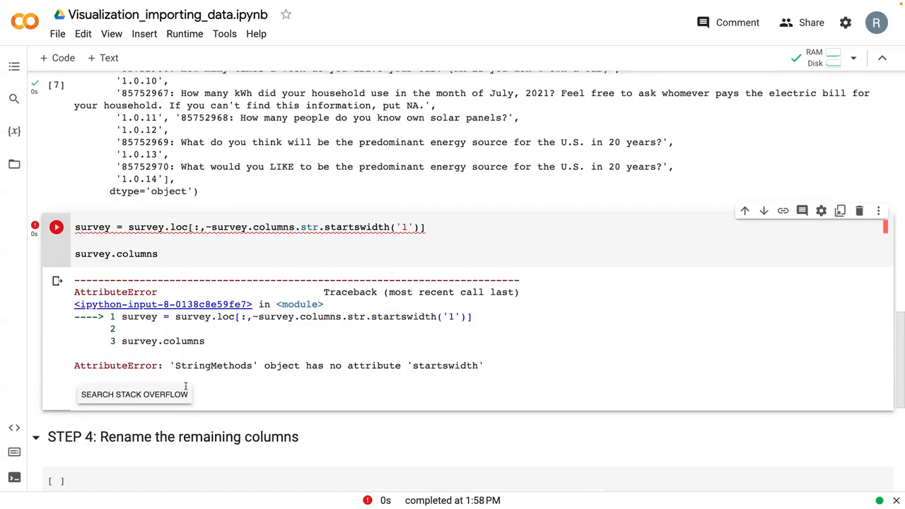
{"action": "scroll", "scroll_direction": "up", "scroll_amount": 3}
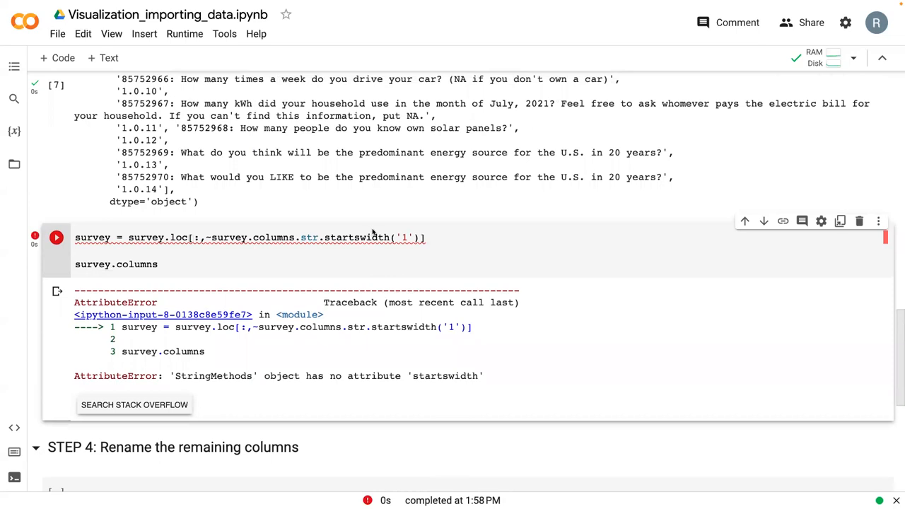
{"action": "left_click", "coordinate": [57, 237]}
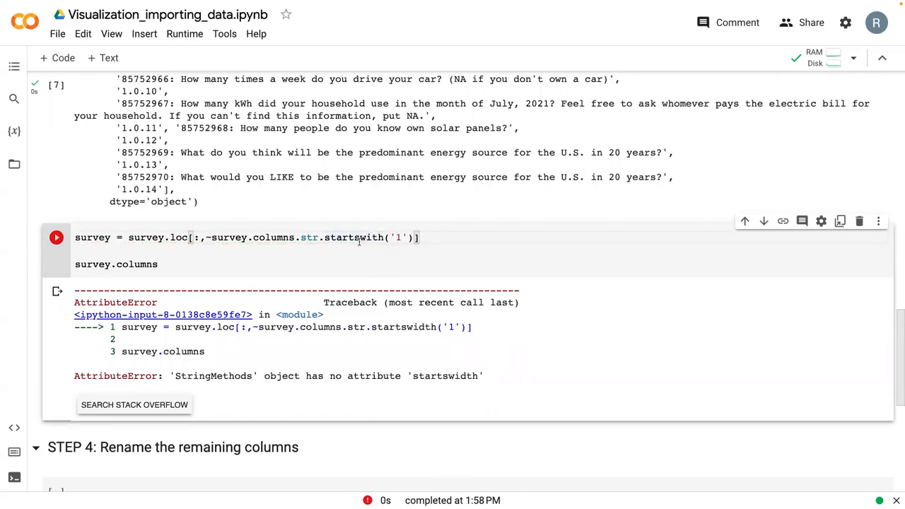
{"action": "left_click", "coordinate": [56, 238]}
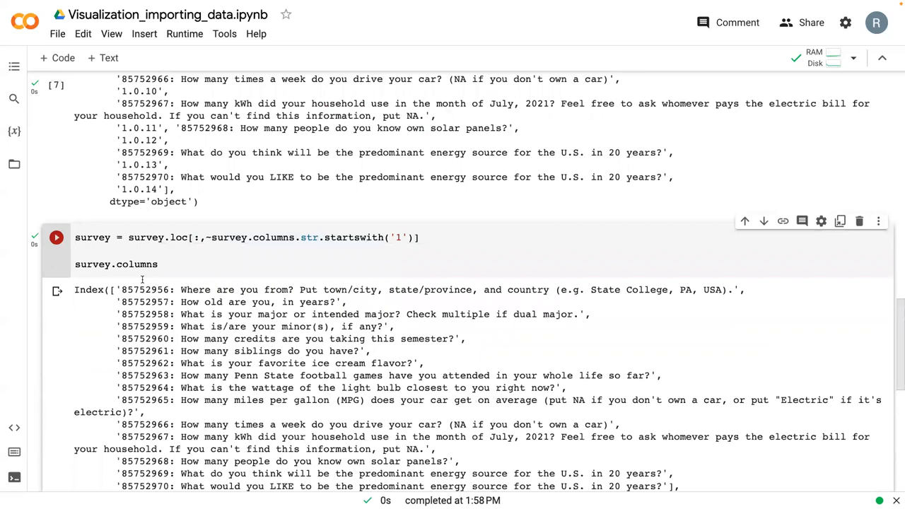
{"action": "scroll", "scroll_direction": "down", "scroll_amount": 3}
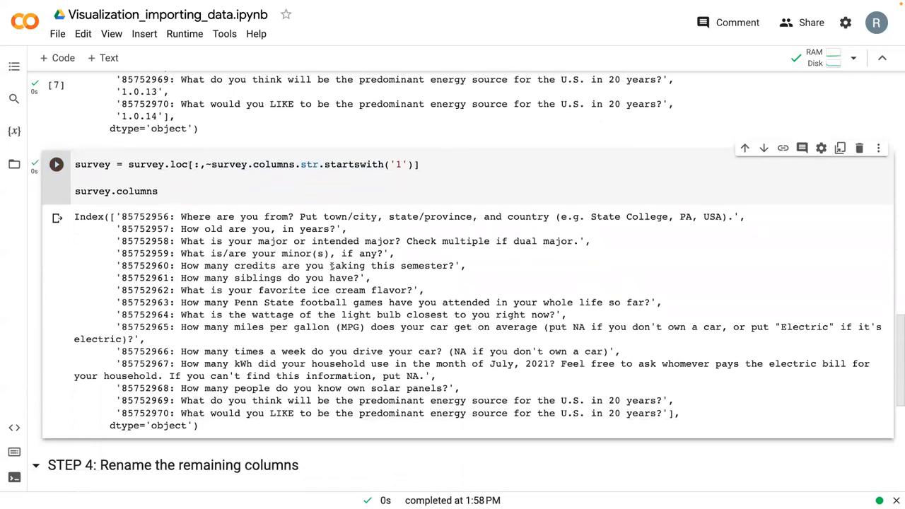
{"action": "scroll", "scroll_direction": "down", "scroll_amount": 3}
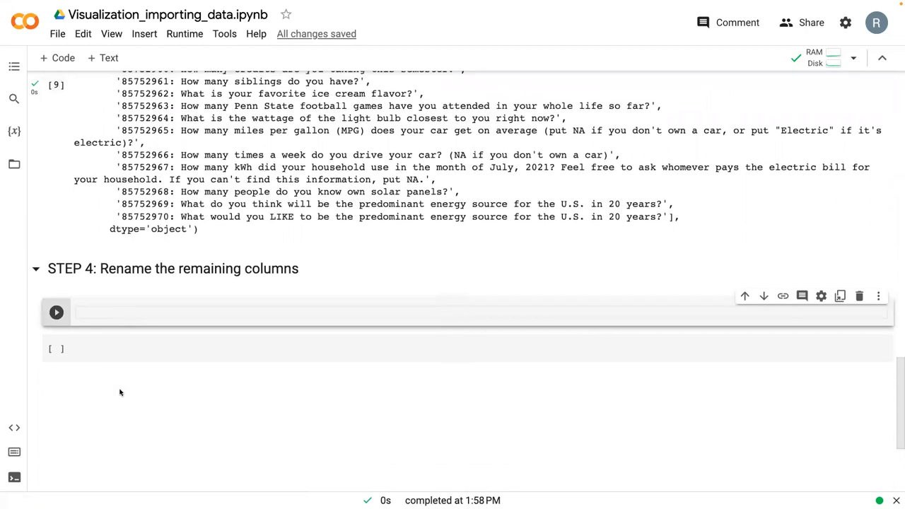
Step: Write survey = survey.rename(columns = {}) choosing rename from autocomplete
{"action": "type", "text": "survey ="}
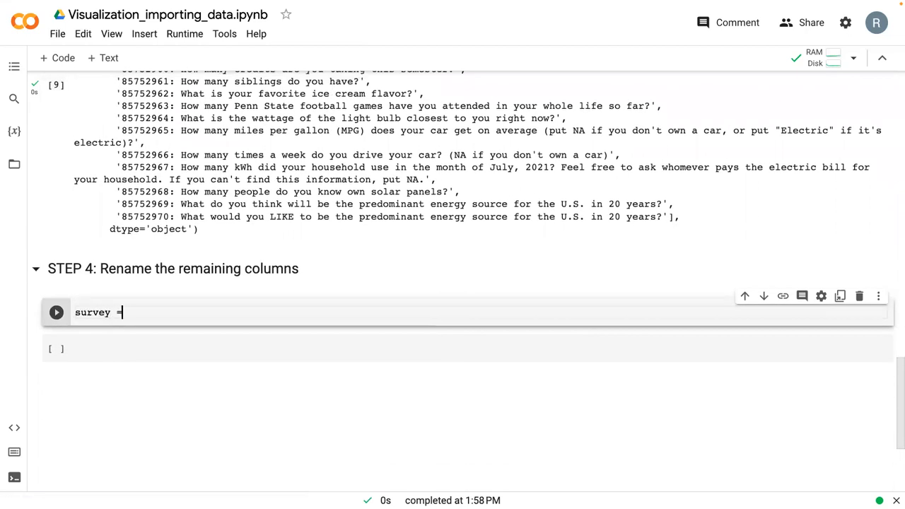
{"action": "type", "text": "sur"}
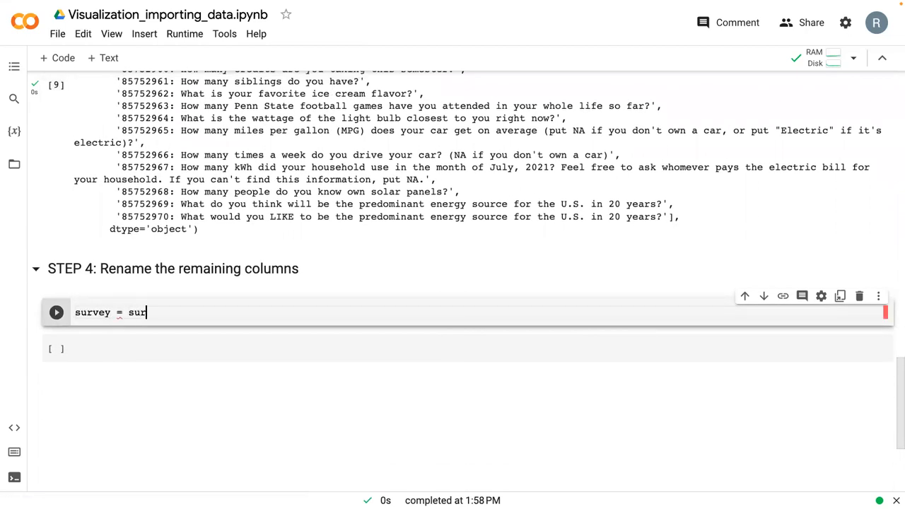
{"action": "type", "text": "vey."}
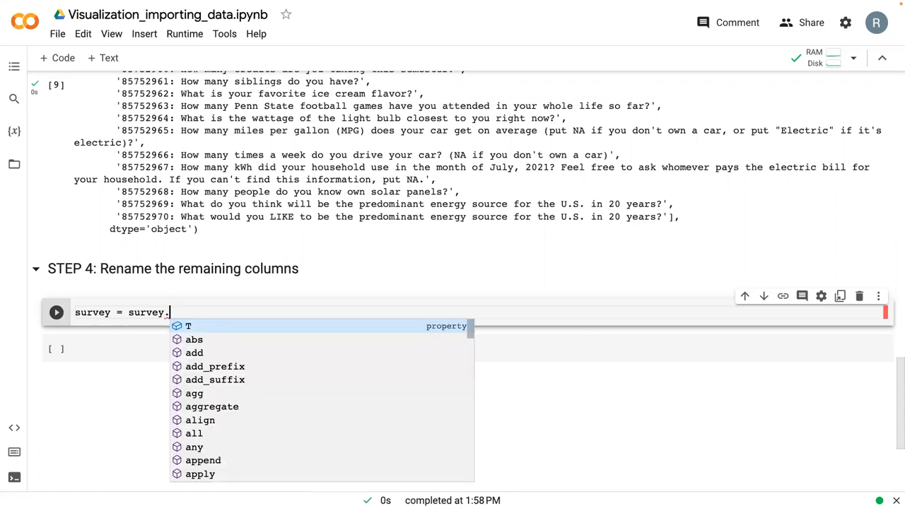
{"action": "type", "text": "ra"}
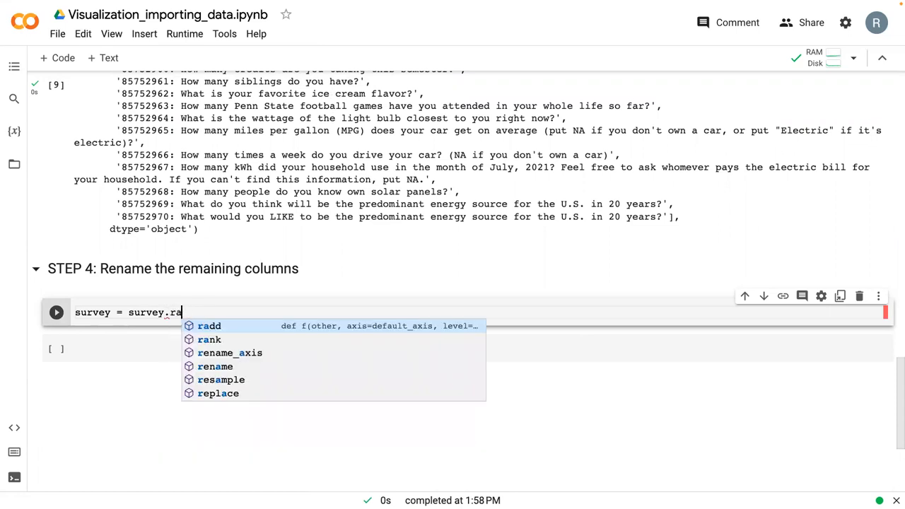
{"action": "left_click", "coordinate": [215, 366]}
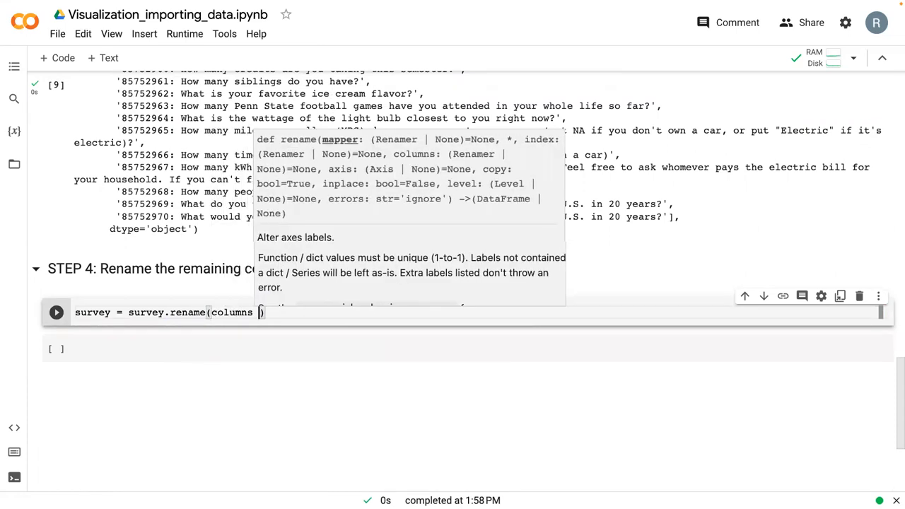
{"action": "type", "text": "="}
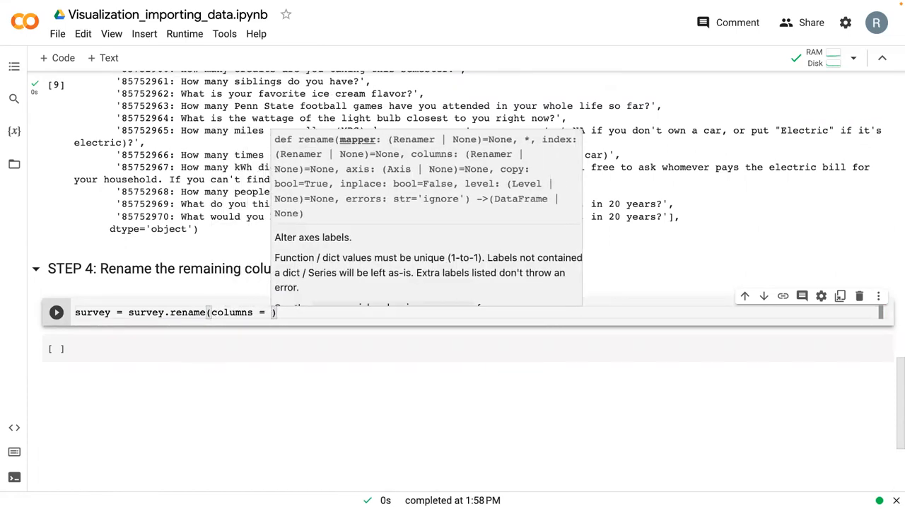
{"action": "type", "text": "{}"}
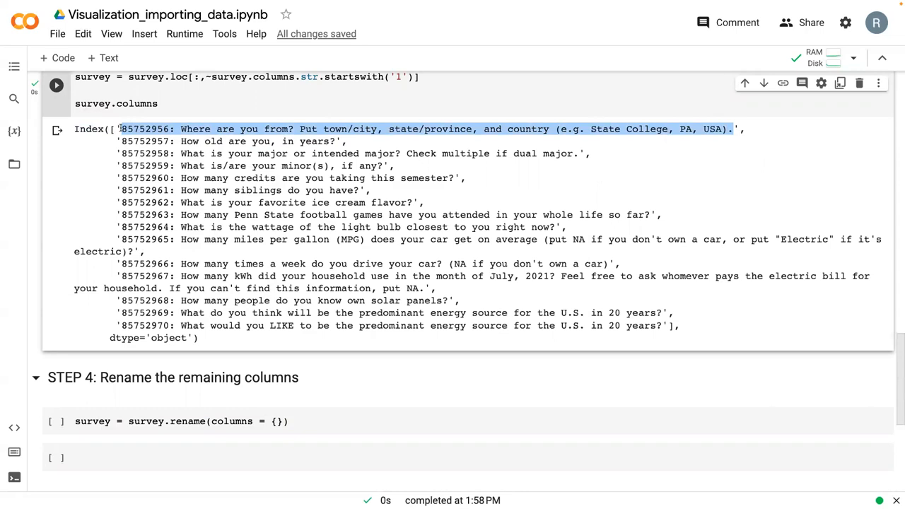
Step: Scroll through the rename cell mapping questions to labels like Age, Major, Credits and run it
{"action": "scroll", "scroll_direction": "down", "scroll_amount": 3}
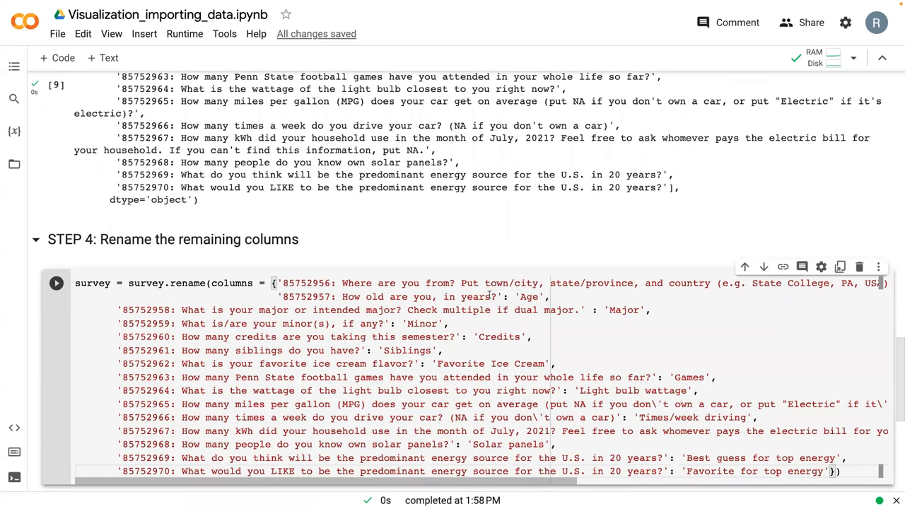
{"action": "scroll", "scroll_direction": "down", "scroll_amount": 3}
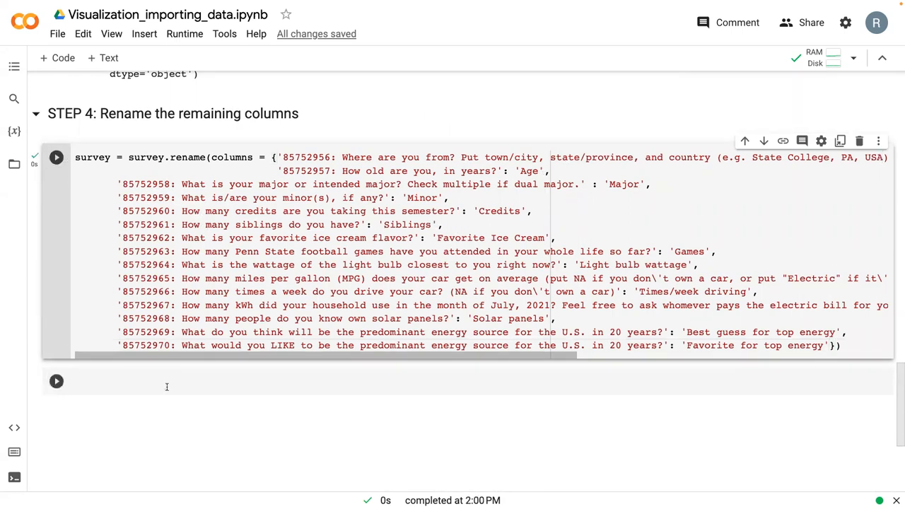
Step: Run survey.columns to list the renamed columns (Home, Age, Major, Minor, Credits...)
{"action": "type", "text": "survey.c"}
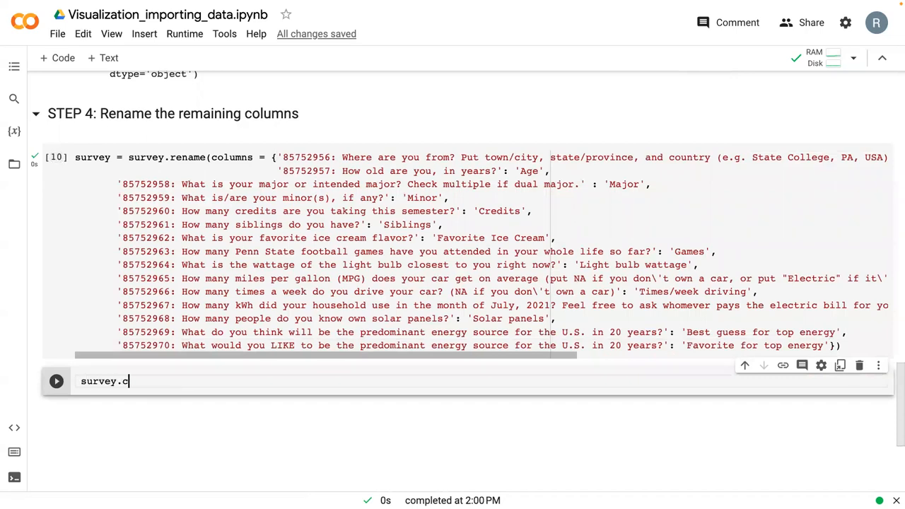
{"action": "type", "text": "olumns"}
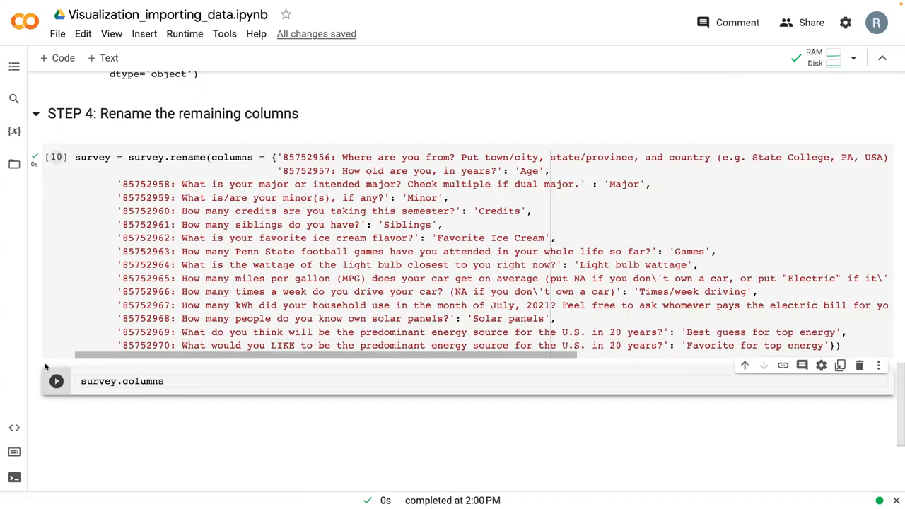
{"action": "left_click", "coordinate": [57, 382]}
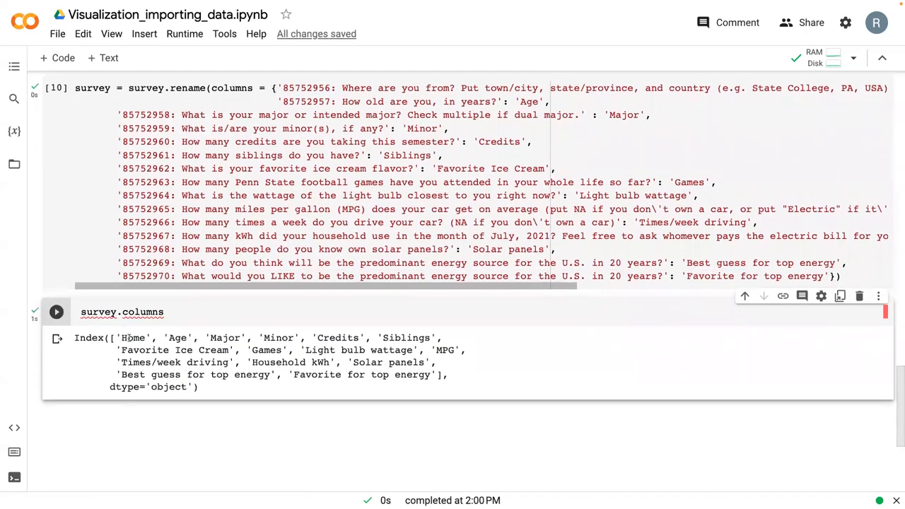
{"action": "mouse_move", "coordinate": [362, 393]}
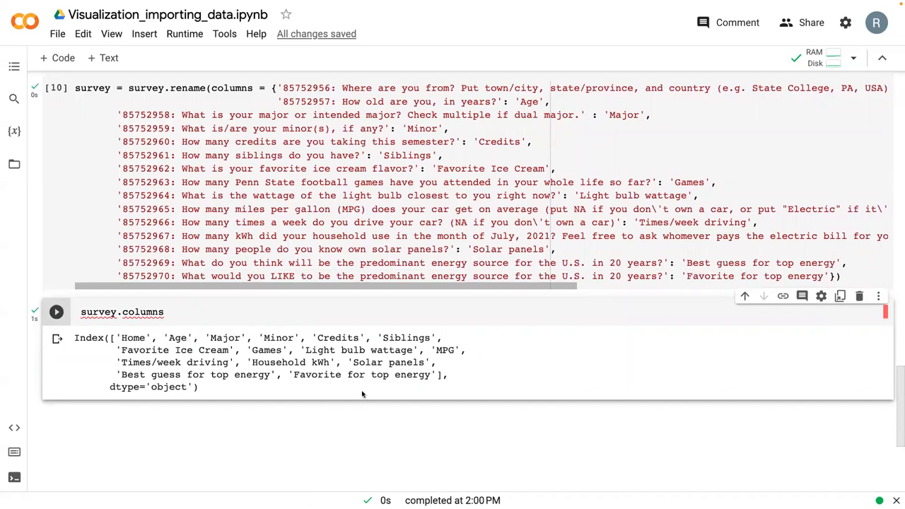
{"action": "mouse_move", "coordinate": [368, 390]}
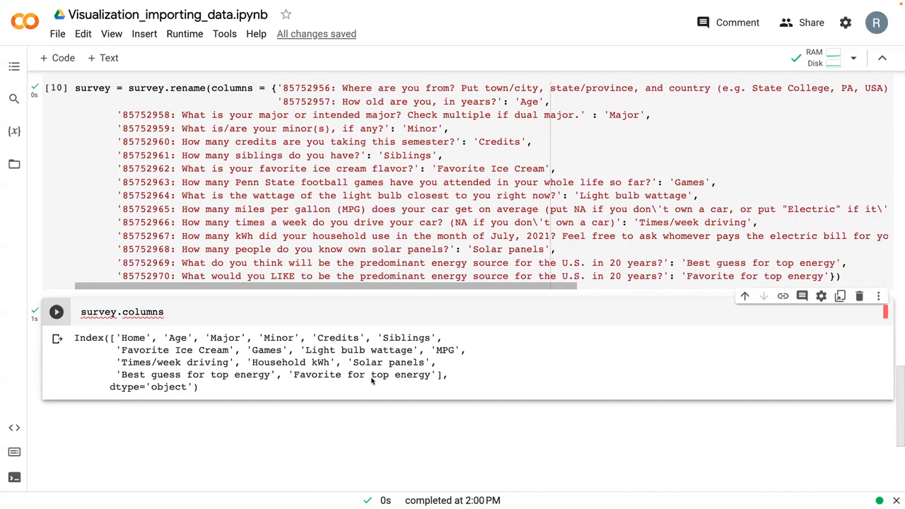
{"action": "mouse_move", "coordinate": [430, 6]}
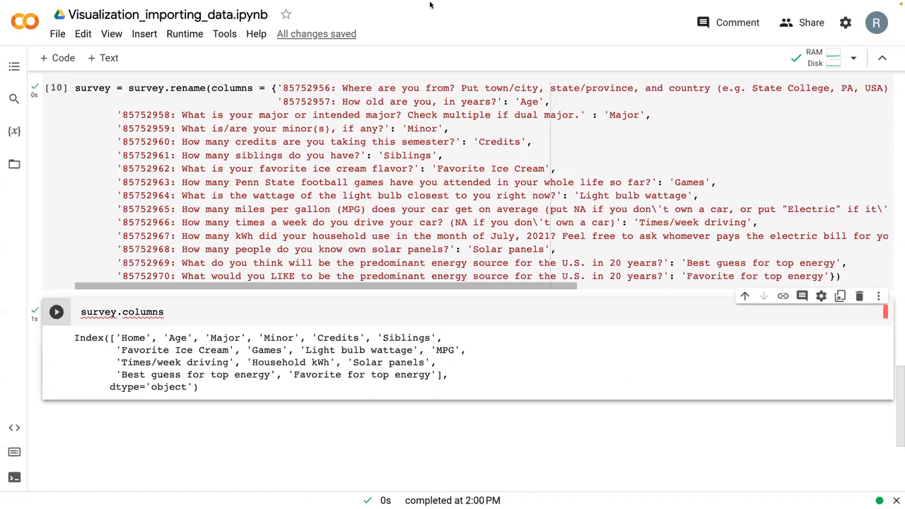